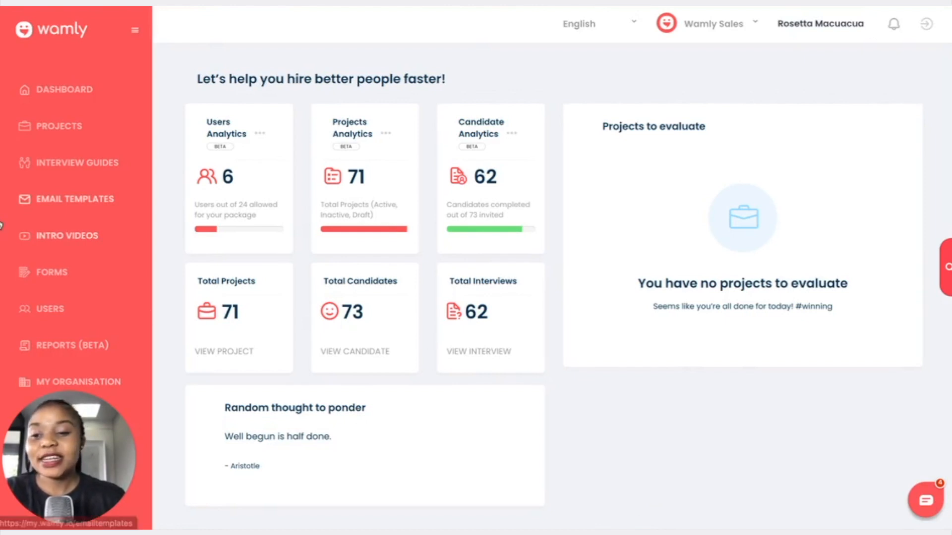
# - Open the Forms page from the Wamly left sidebar
pyautogui.click(51, 272)
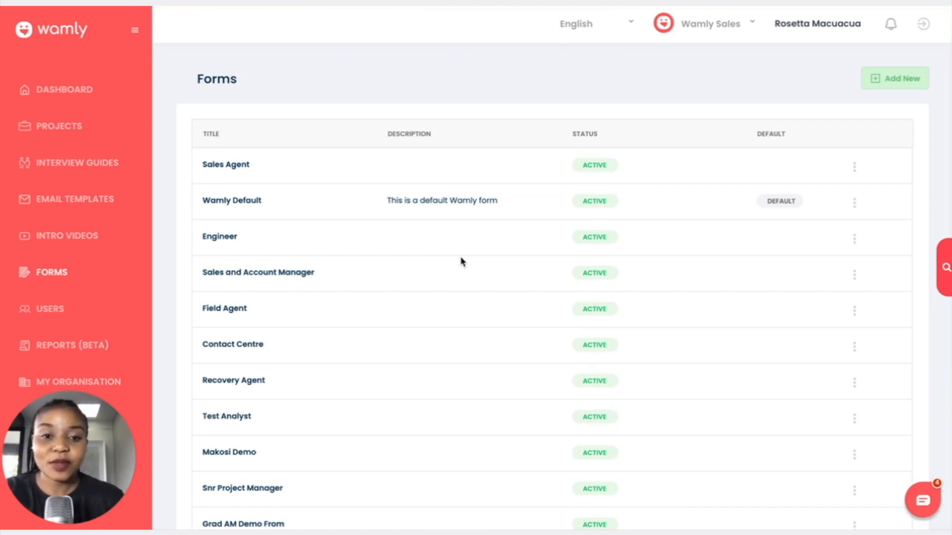
pyautogui.moveTo(488, 224)
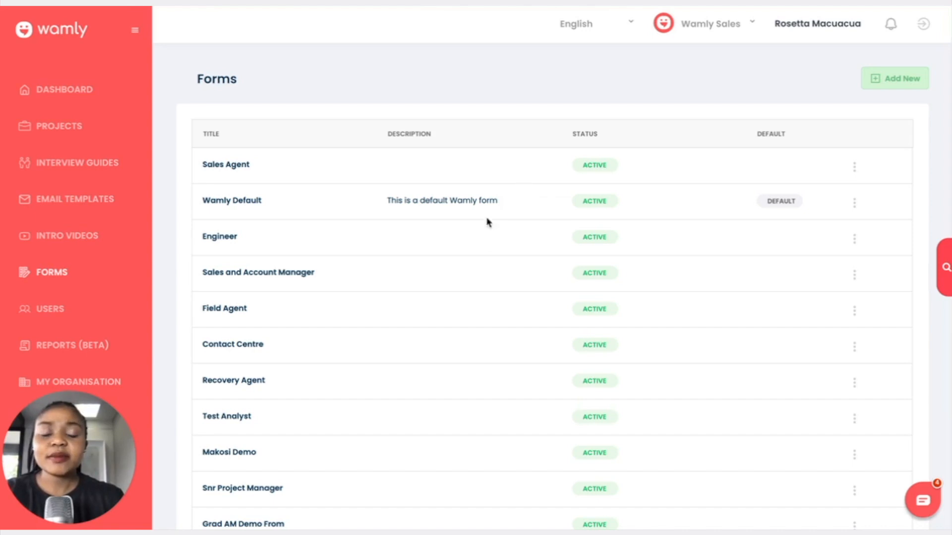
pyautogui.moveTo(459, 239)
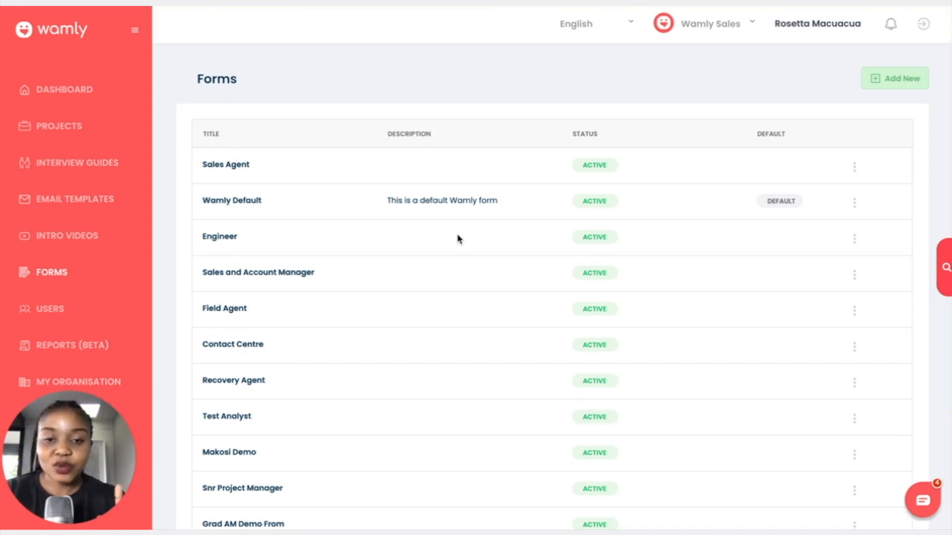
pyautogui.moveTo(222, 206)
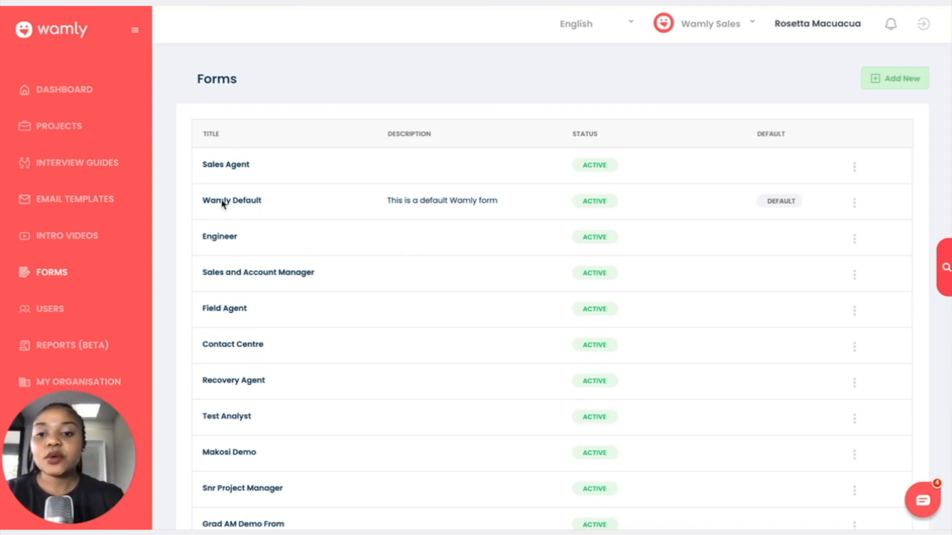
pyautogui.moveTo(388, 298)
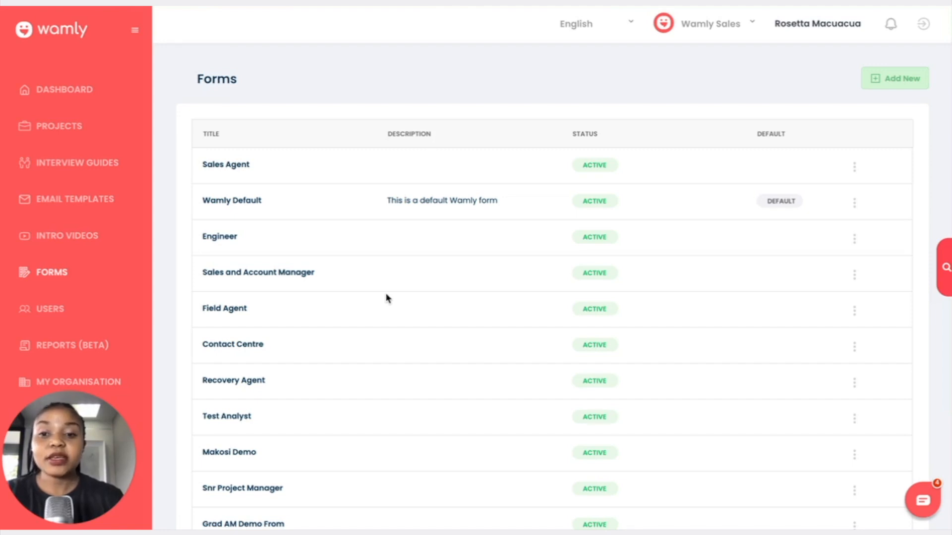
pyautogui.moveTo(482, 252)
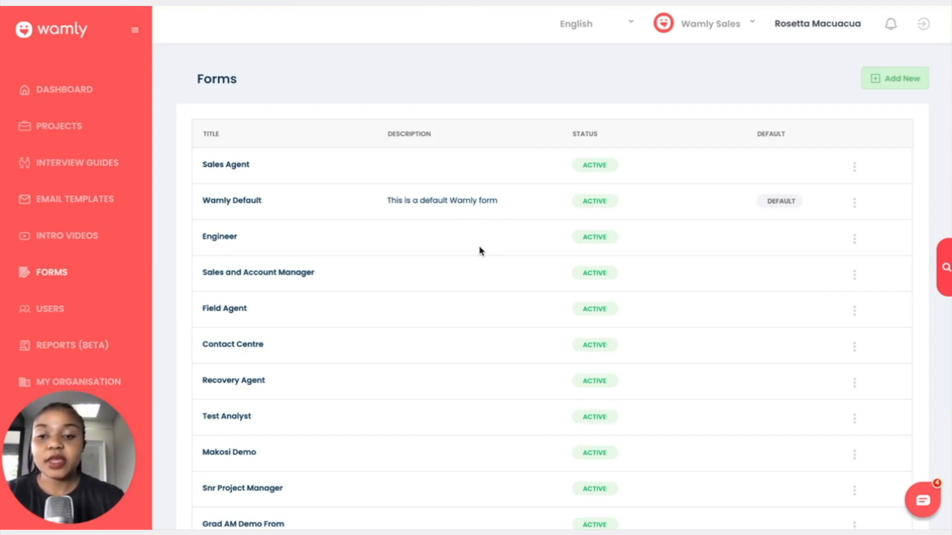
pyautogui.moveTo(223, 209)
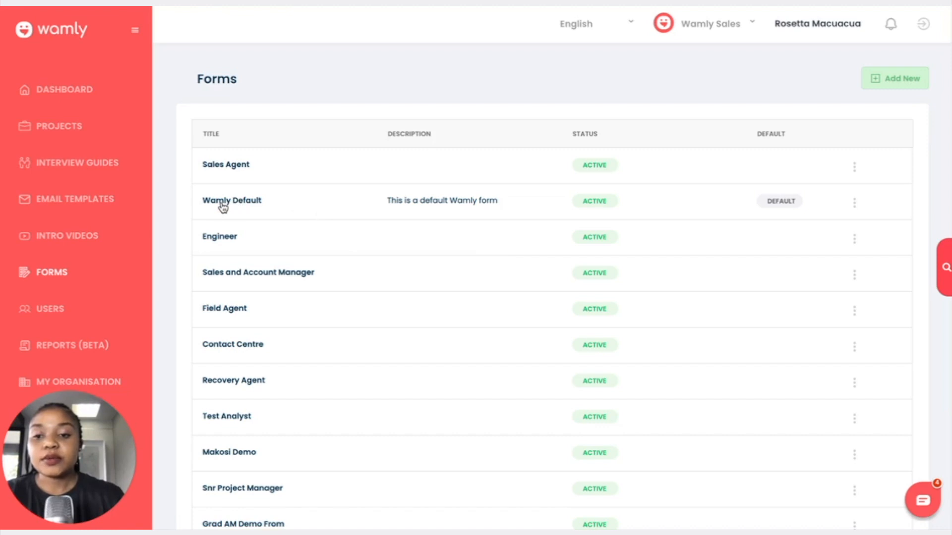
# - Open the Wamly Default form and scroll through its Form Builder preview and toolbox
pyautogui.click(223, 201)
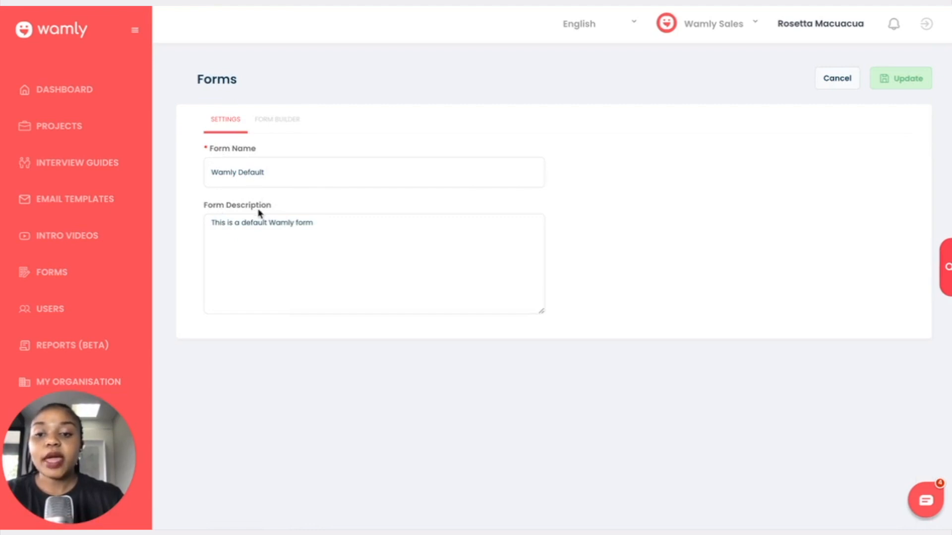
pyautogui.moveTo(278, 125)
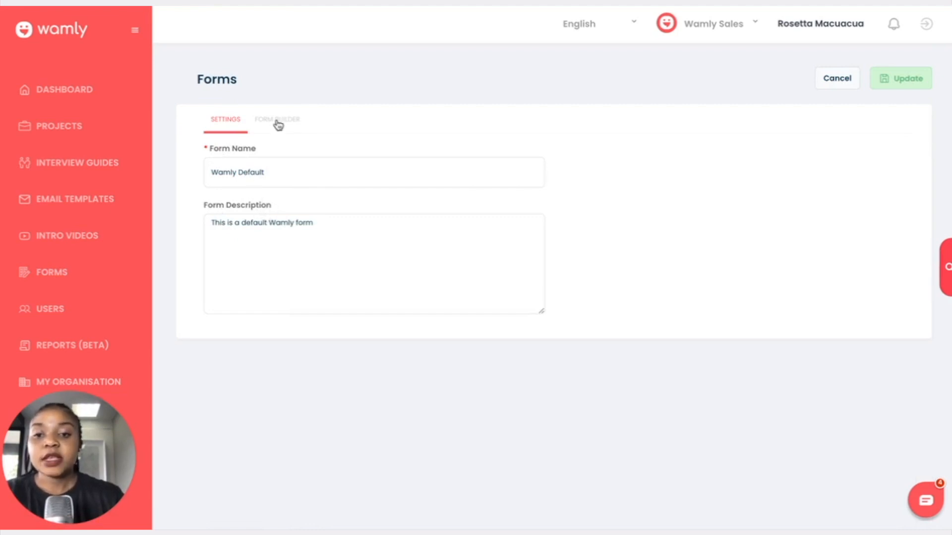
pyautogui.click(277, 120)
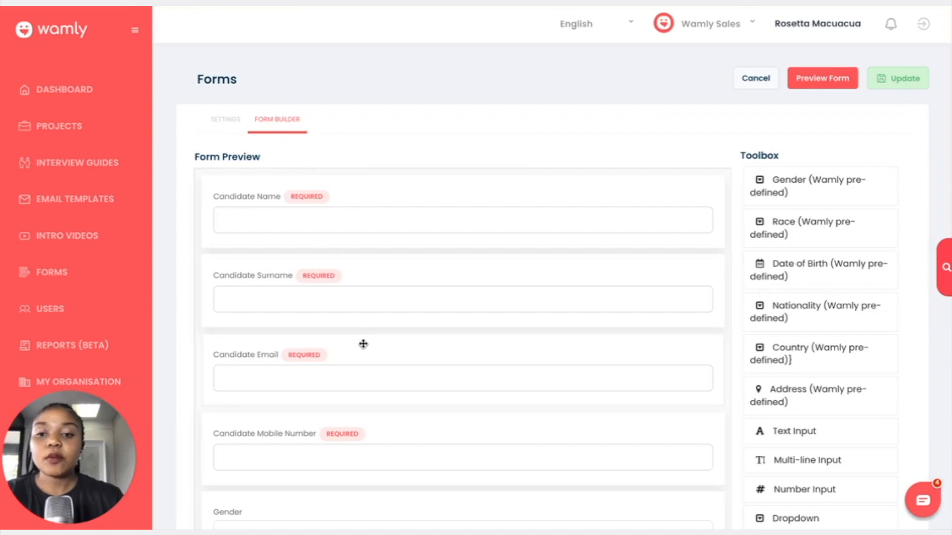
pyautogui.moveTo(291, 190)
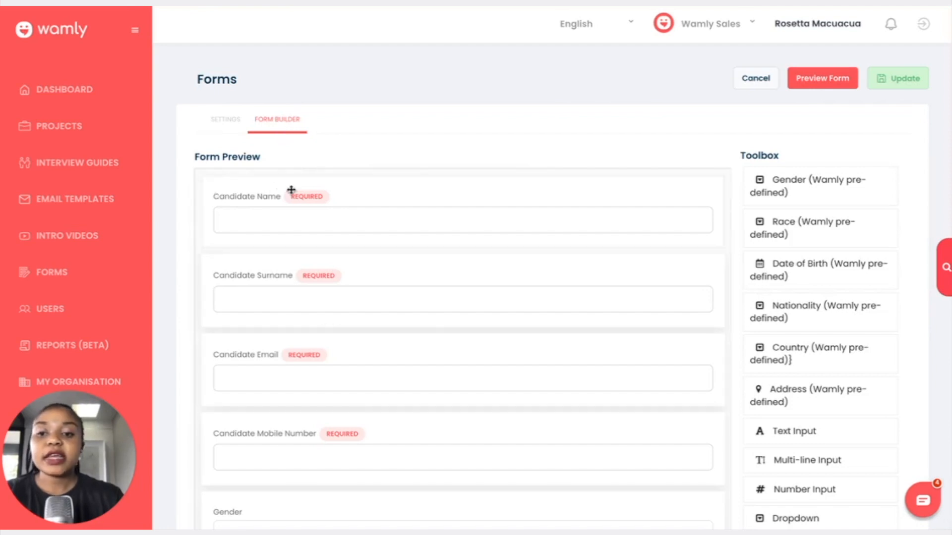
pyautogui.moveTo(267, 285)
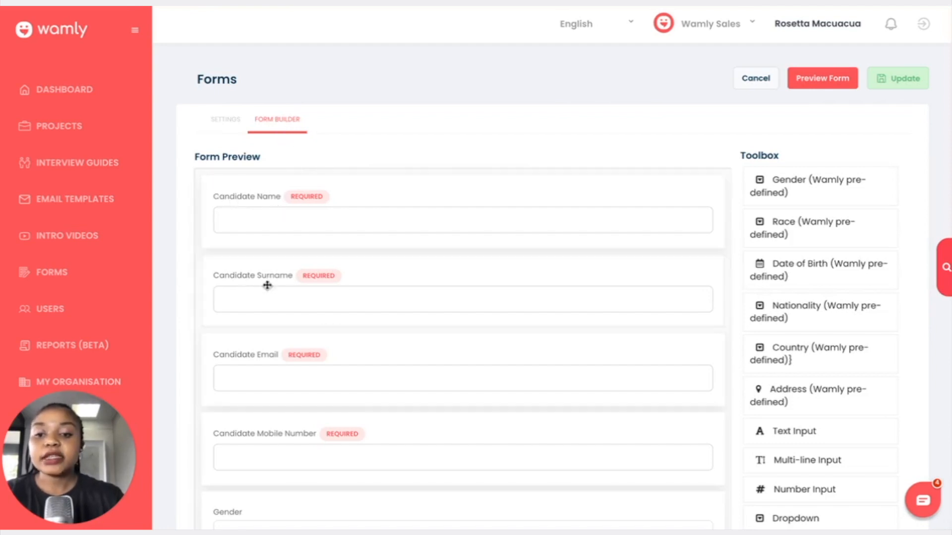
pyautogui.moveTo(343, 424)
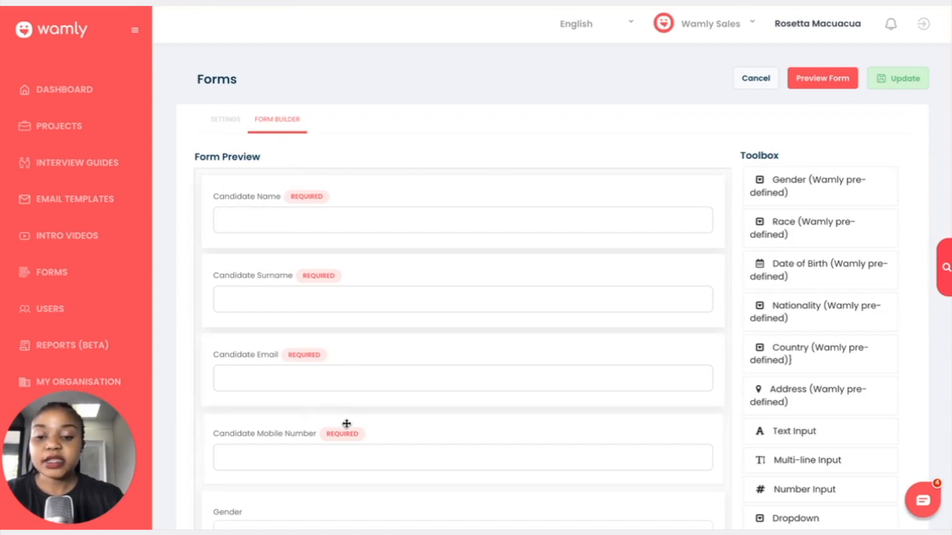
pyautogui.scroll(-3)
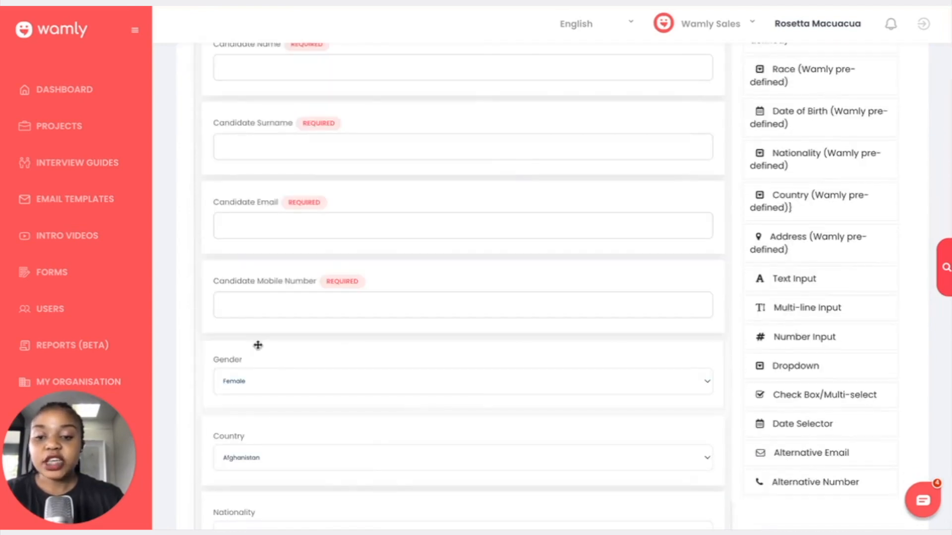
pyautogui.scroll(-3)
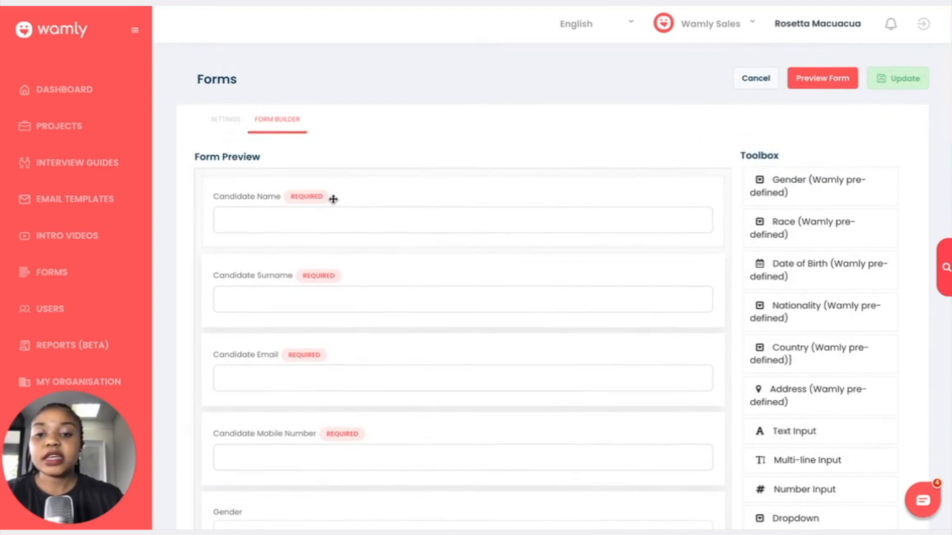
pyautogui.moveTo(376, 197)
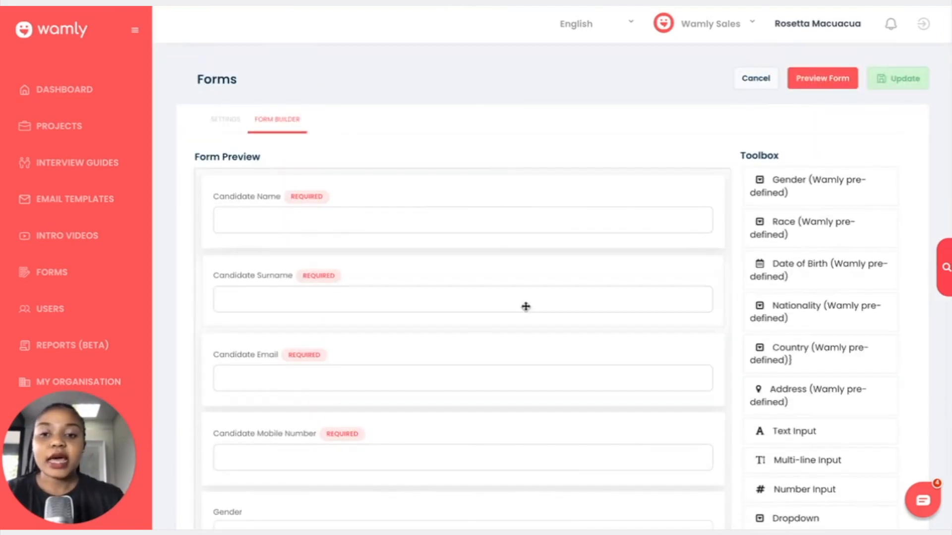
pyautogui.moveTo(495, 225)
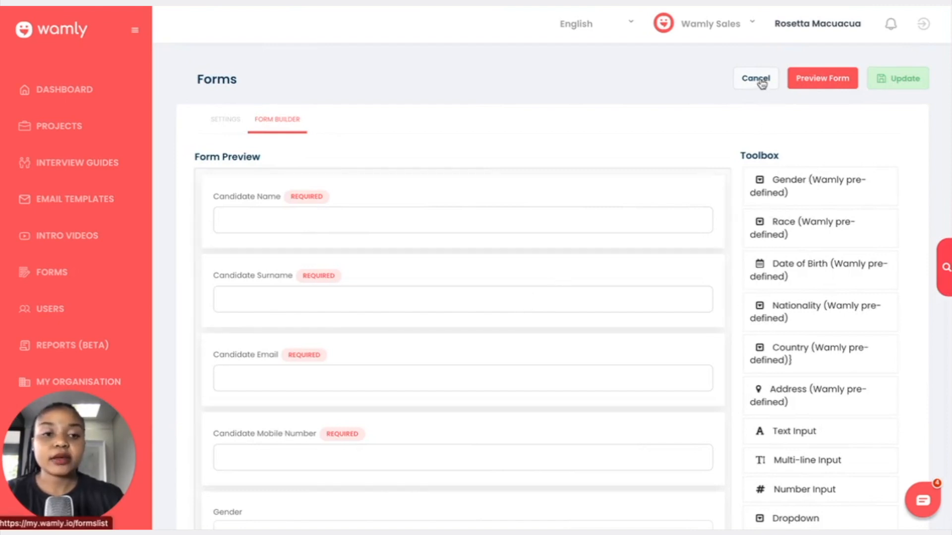
# - Leave Wamly Default without saving and name the new form 'IT Support'
pyautogui.click(755, 78)
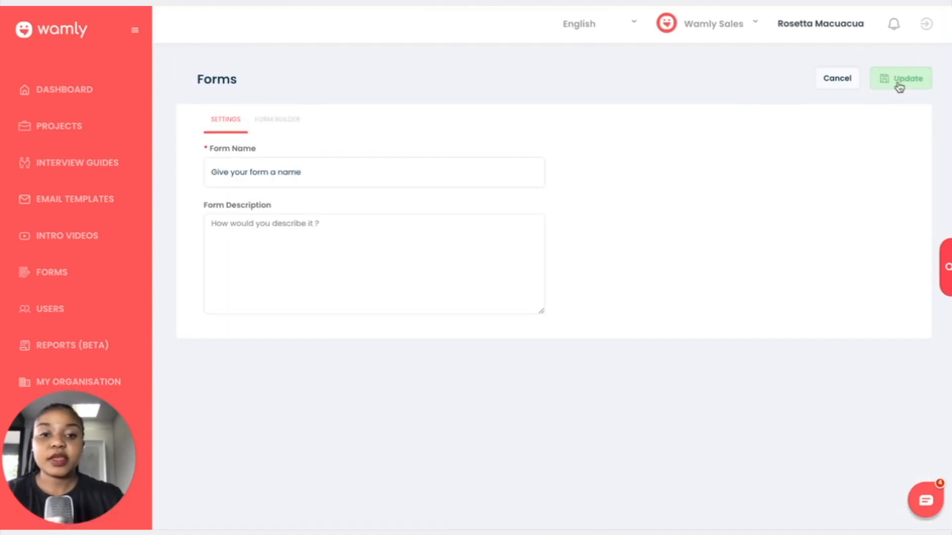
pyautogui.click(366, 176)
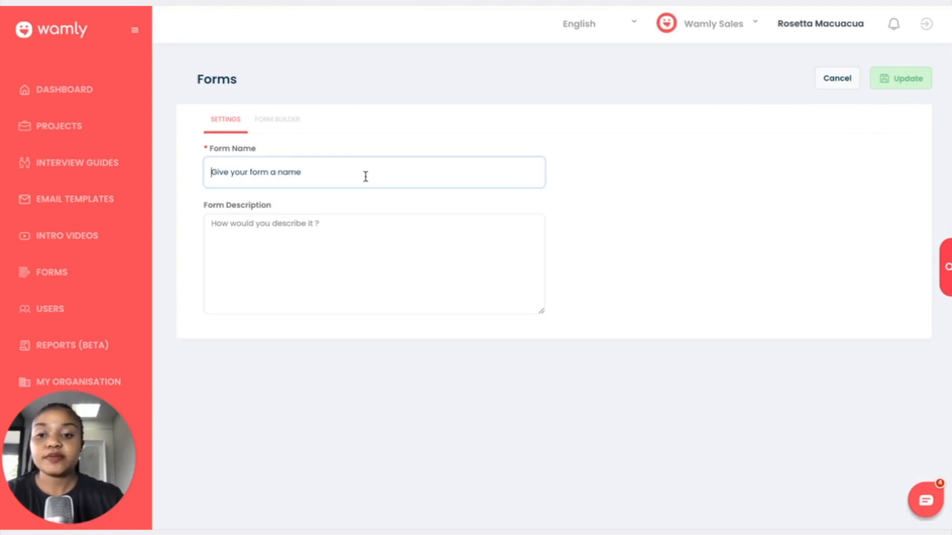
pyautogui.moveTo(358, 177)
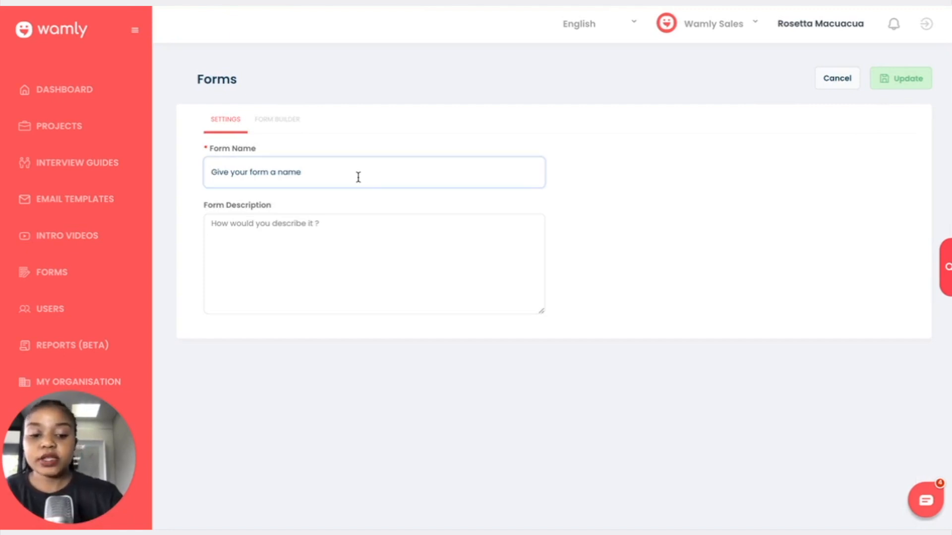
pyautogui.write('IT S')
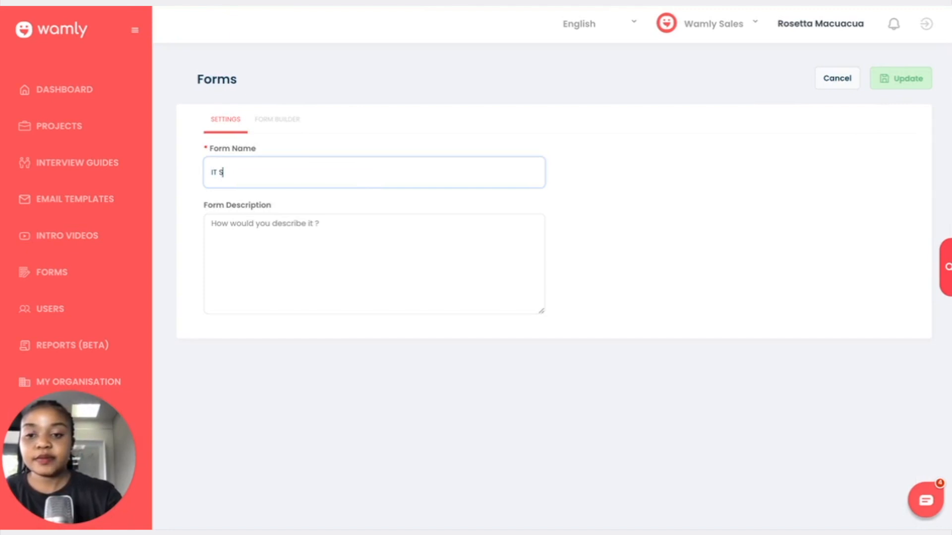
pyautogui.write('upport')
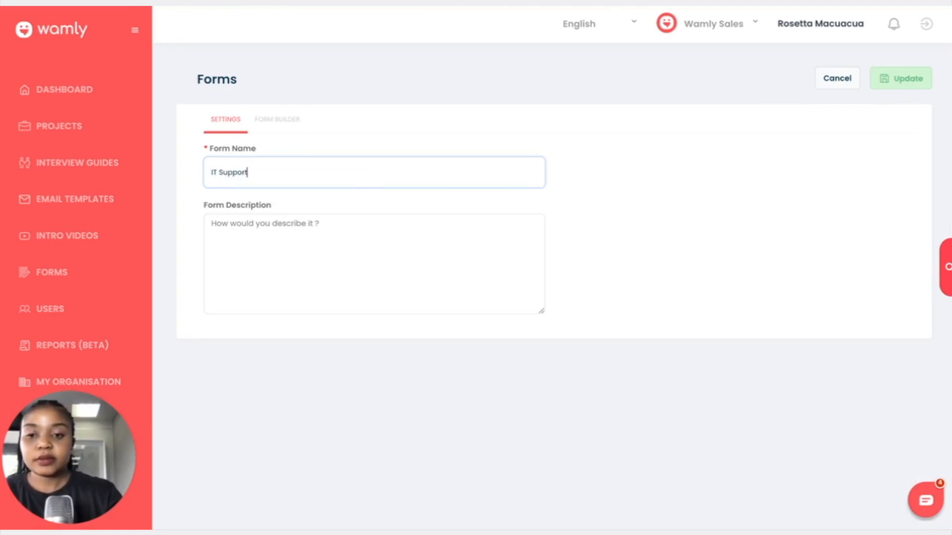
# - Enter 'Form for Mangers' as the form description
pyautogui.click(320, 239)
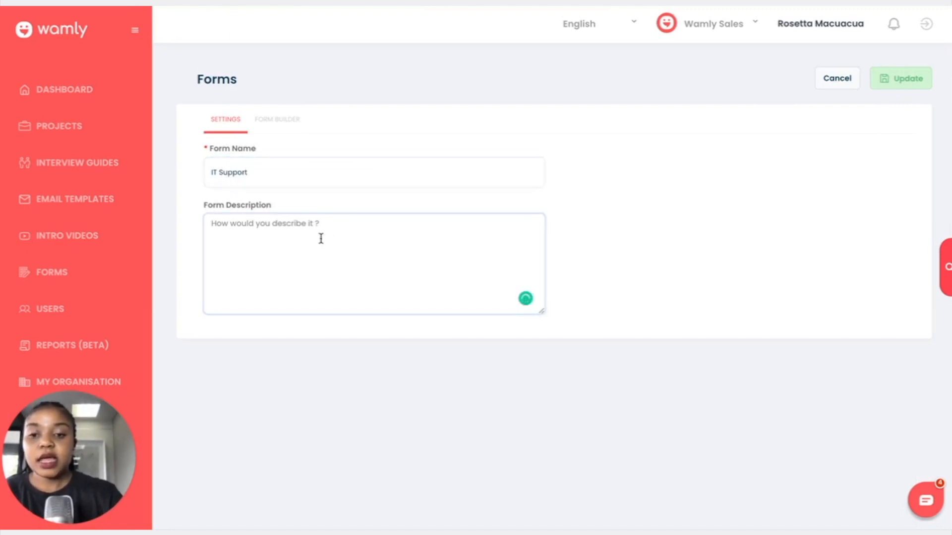
pyautogui.write('F')
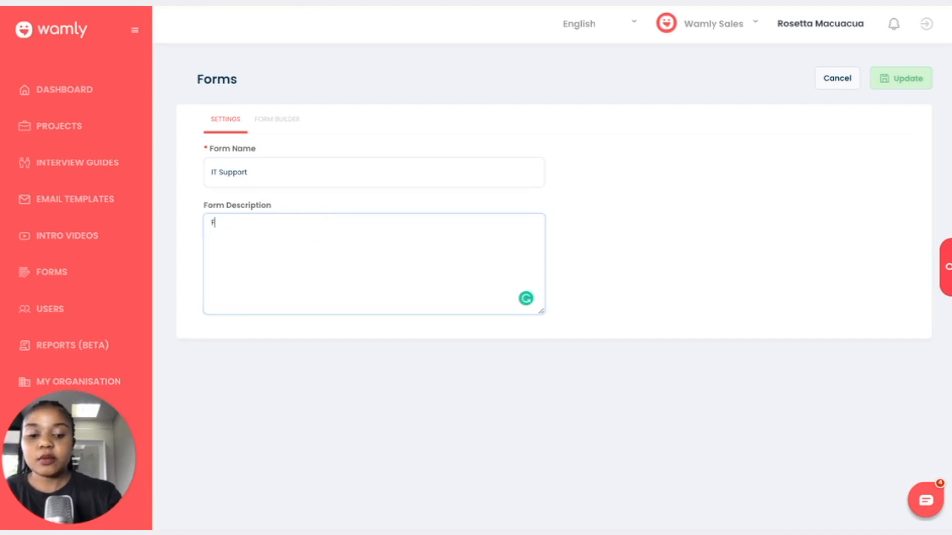
pyautogui.write('Form for')
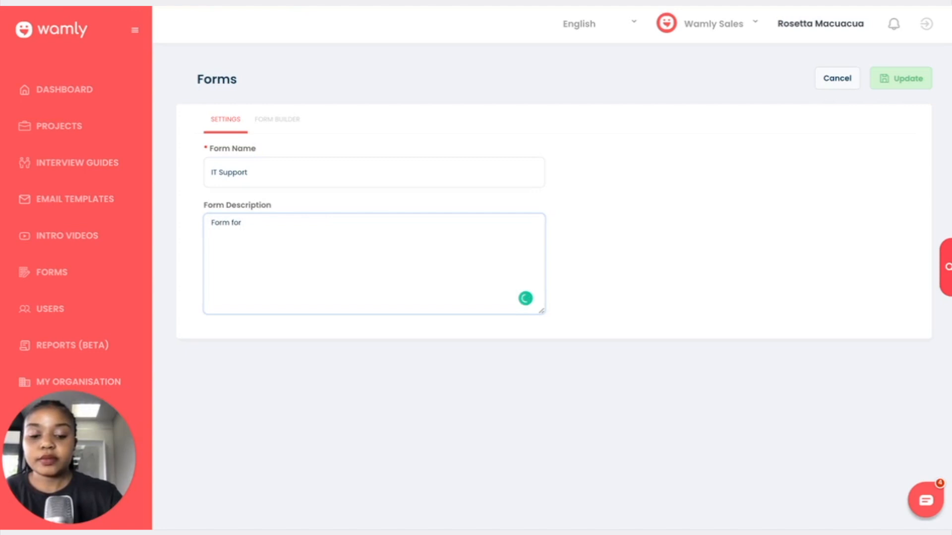
pyautogui.write('Manger')
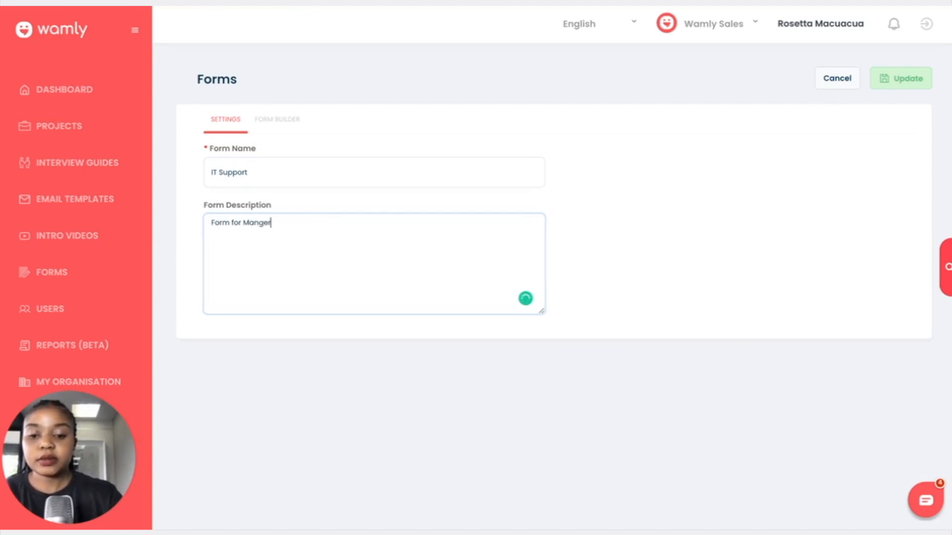
pyautogui.write('s')
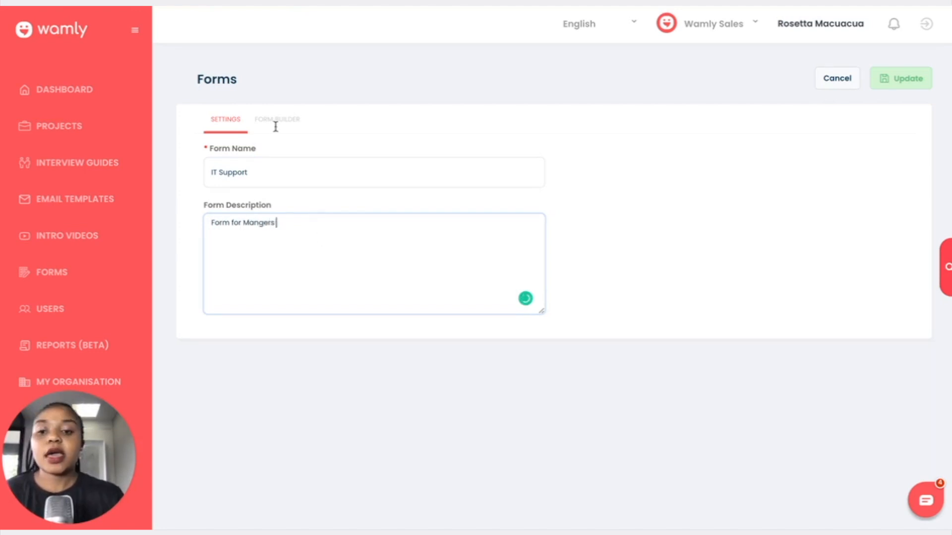
# - In Form Builder, add Gender, Race, Date of Birth, Nationality, Country, Address and Text Input
pyautogui.click(277, 119)
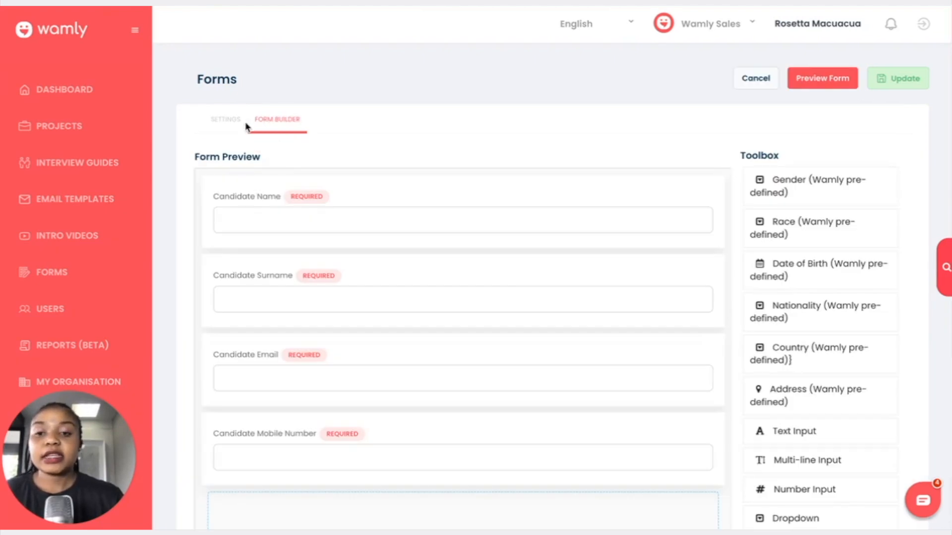
pyautogui.scroll(-3)
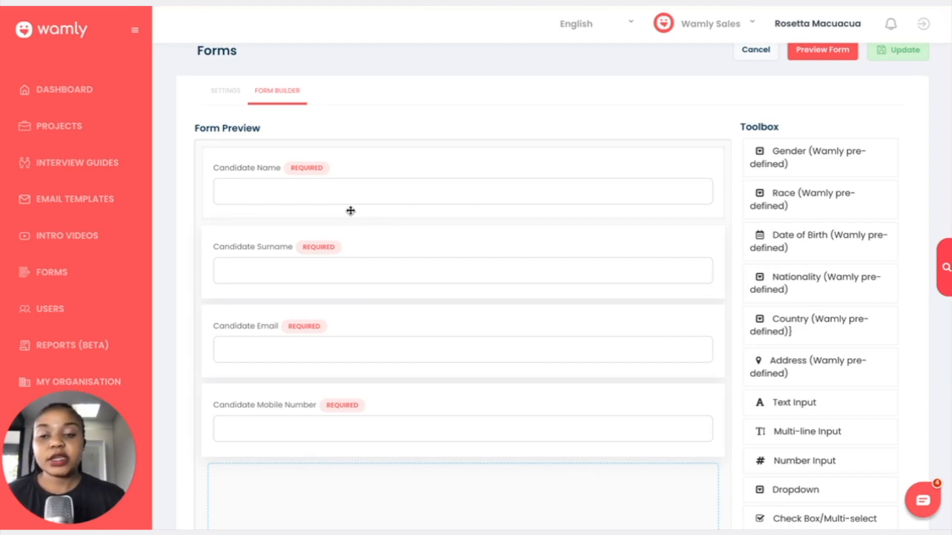
pyautogui.moveTo(329, 214)
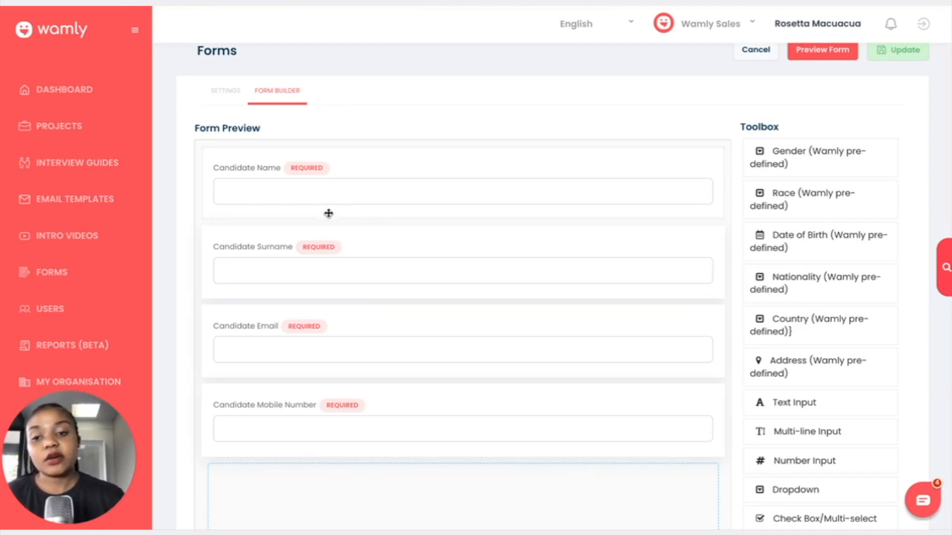
pyautogui.moveTo(284, 338)
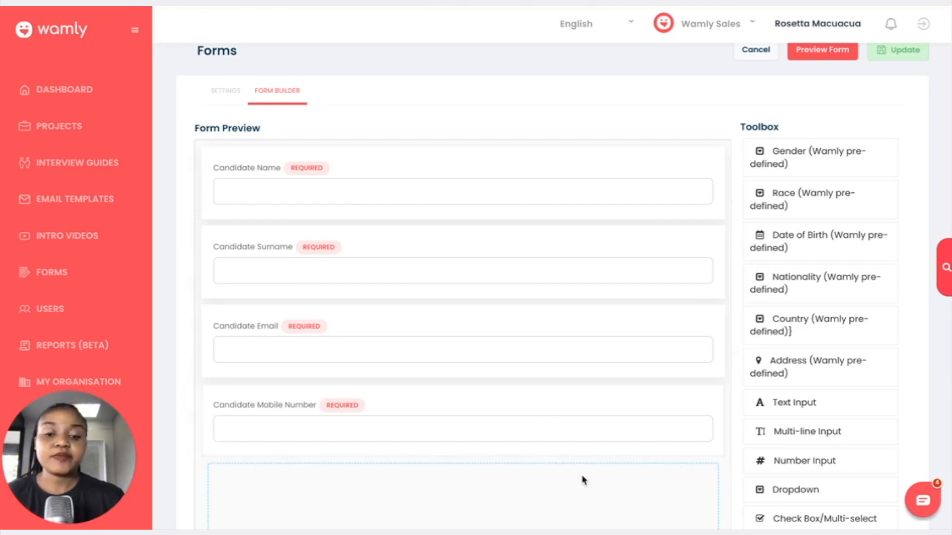
pyautogui.scroll(-3)
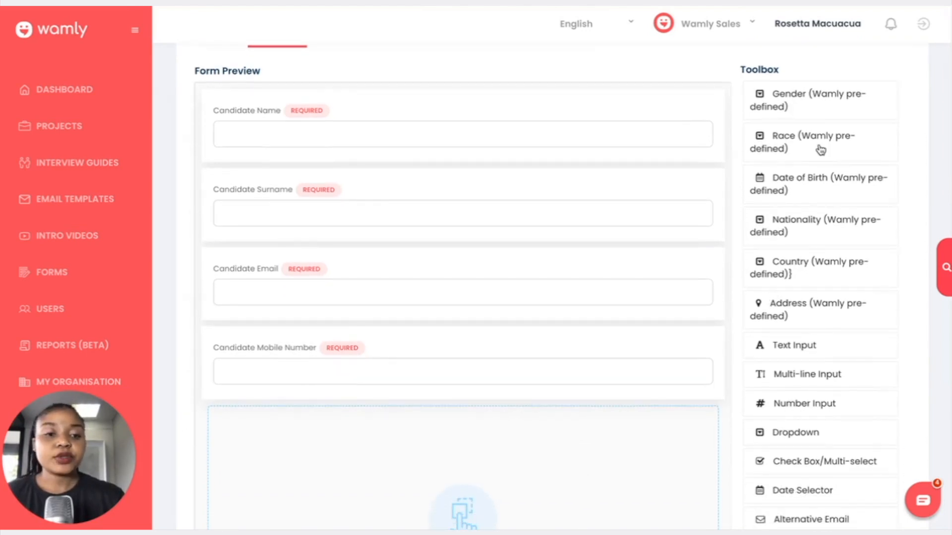
pyautogui.moveTo(772, 100)
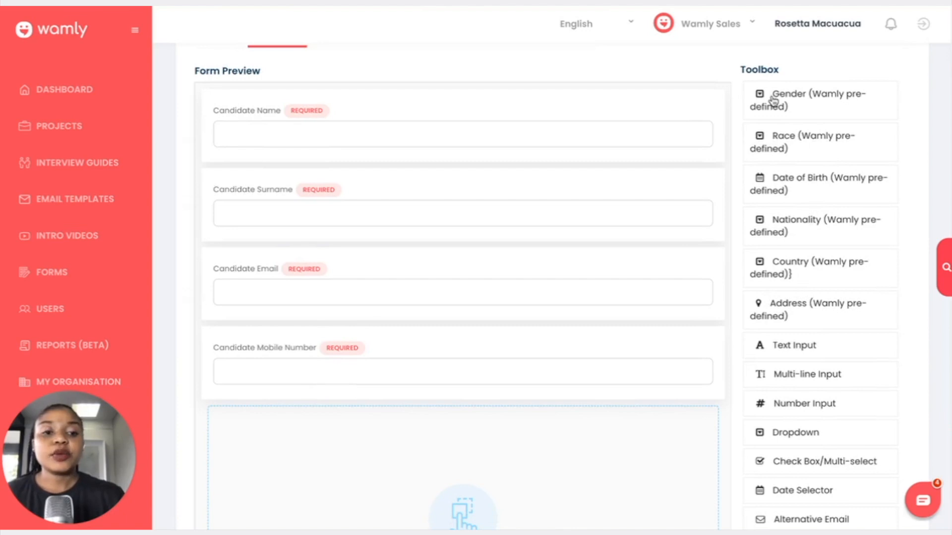
pyautogui.click(802, 99)
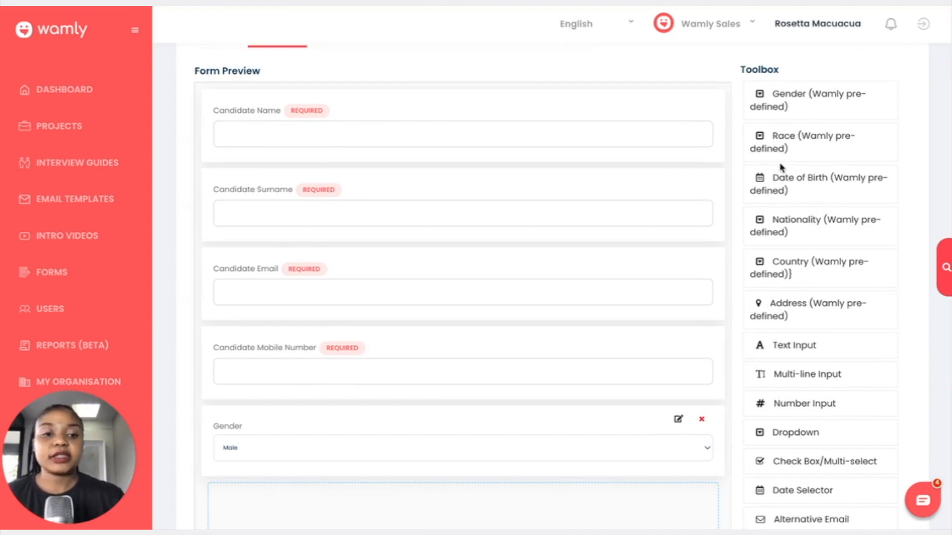
pyautogui.click(819, 142)
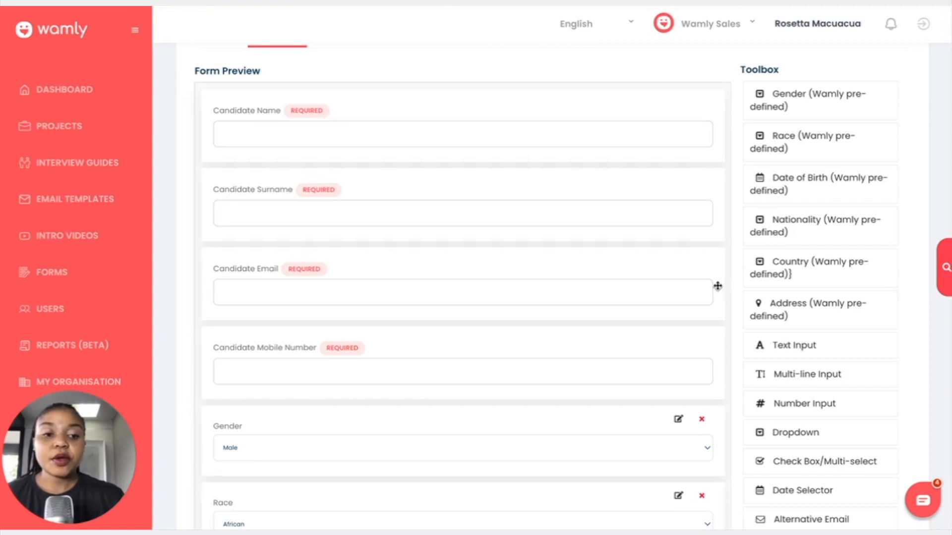
pyautogui.moveTo(783, 291)
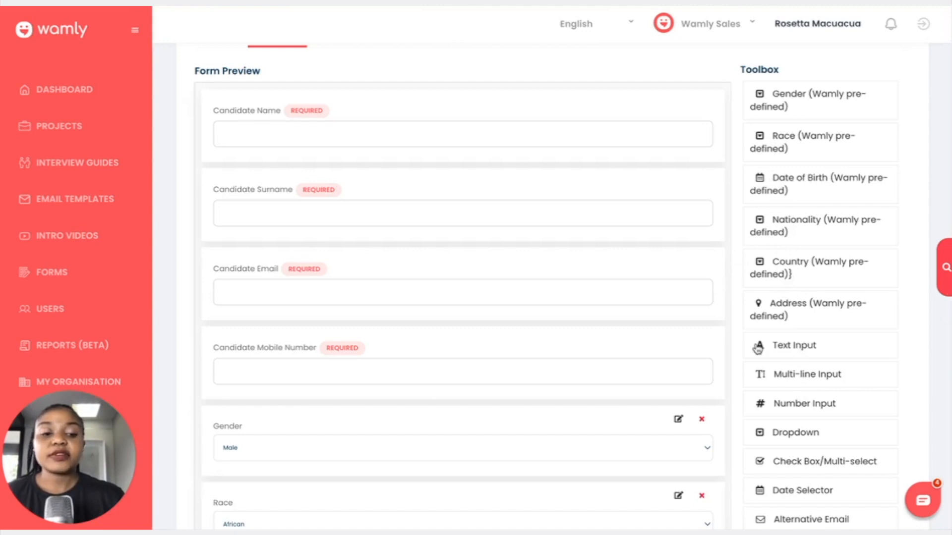
pyautogui.scroll(-3)
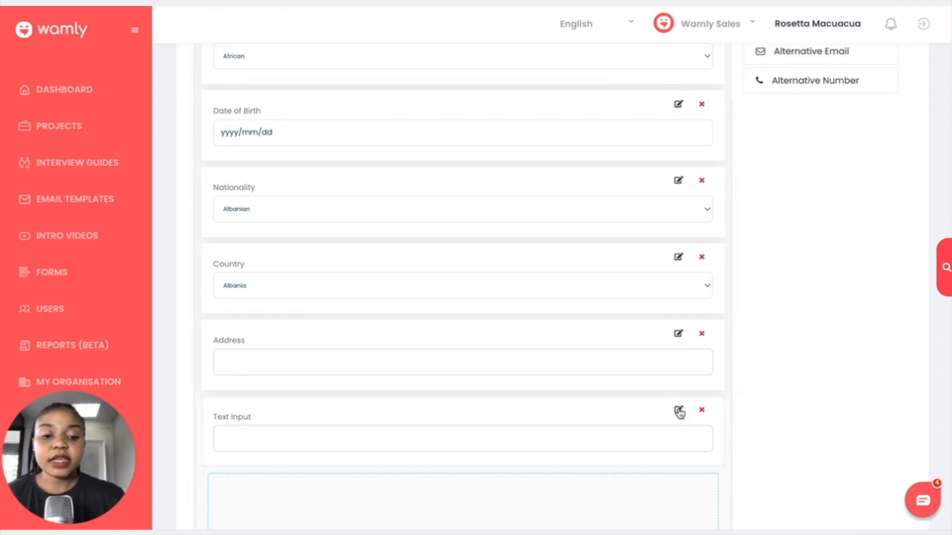
# - Label the Text Input 'What motivates you?', mark it Required, and close its settings
pyautogui.click(678, 411)
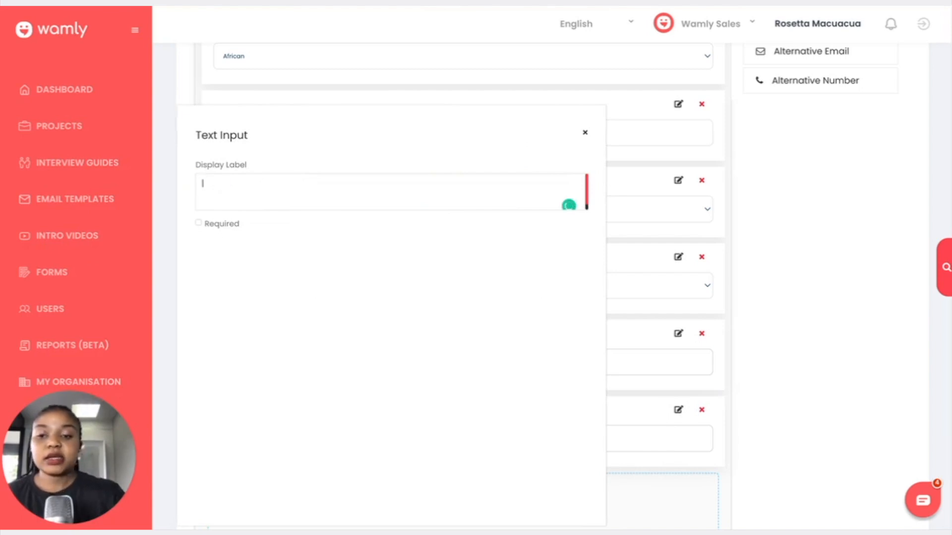
pyautogui.write('What motivates you?')
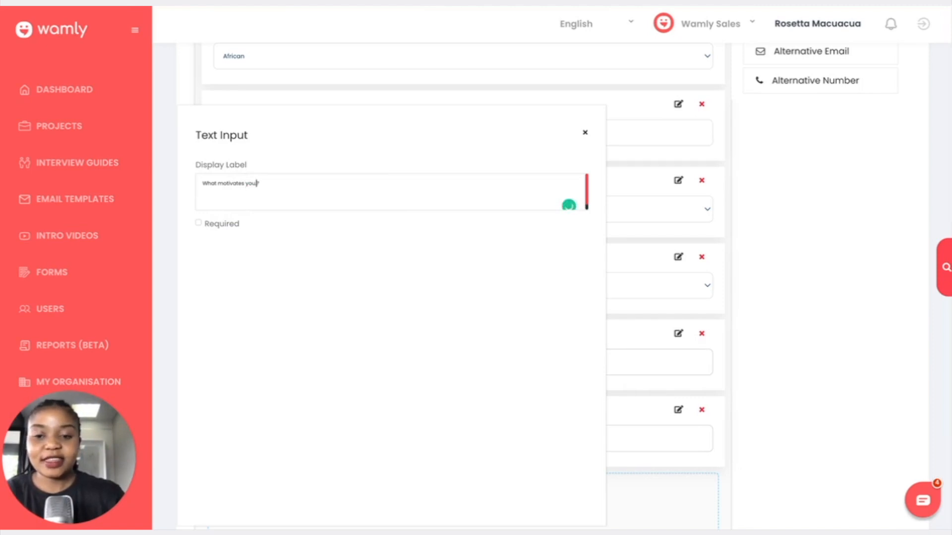
pyautogui.moveTo(206, 243)
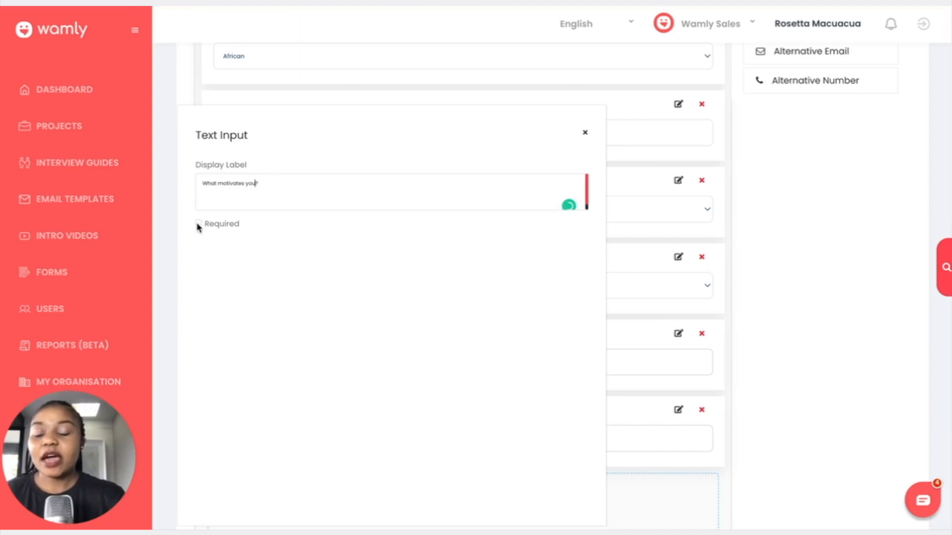
pyautogui.click(198, 223)
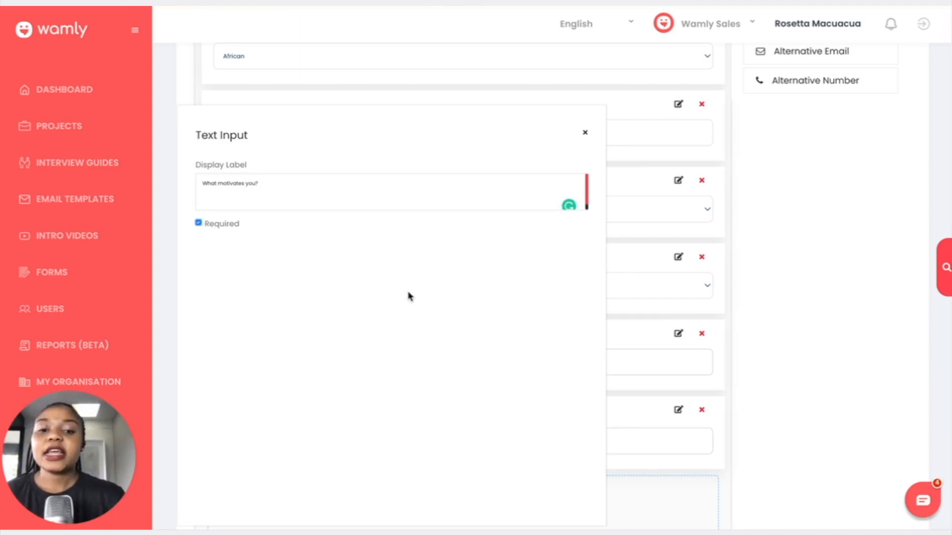
pyautogui.click(585, 132)
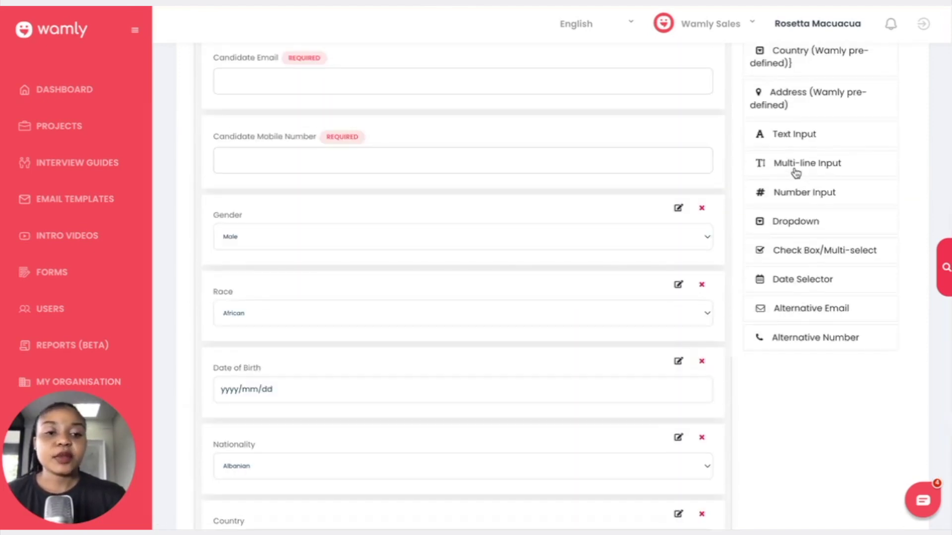
# - Add Multi-line Input and Number Input below the motivation question and edit Number Input
pyautogui.scroll(-3)
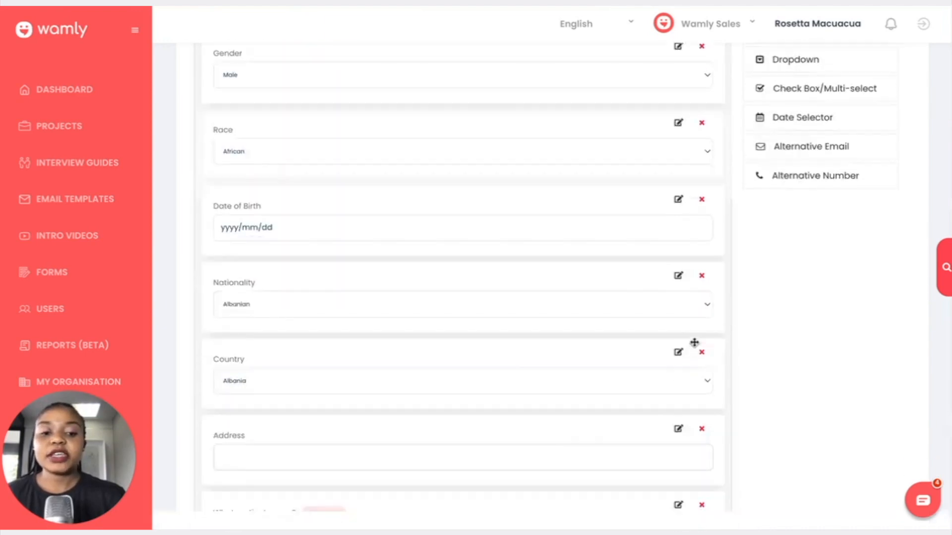
pyautogui.scroll(-3)
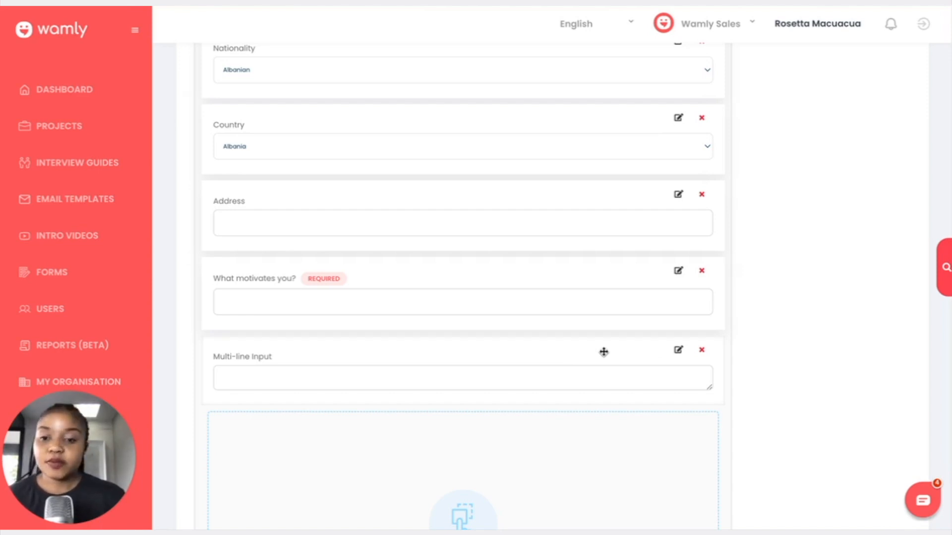
pyautogui.moveTo(250, 373)
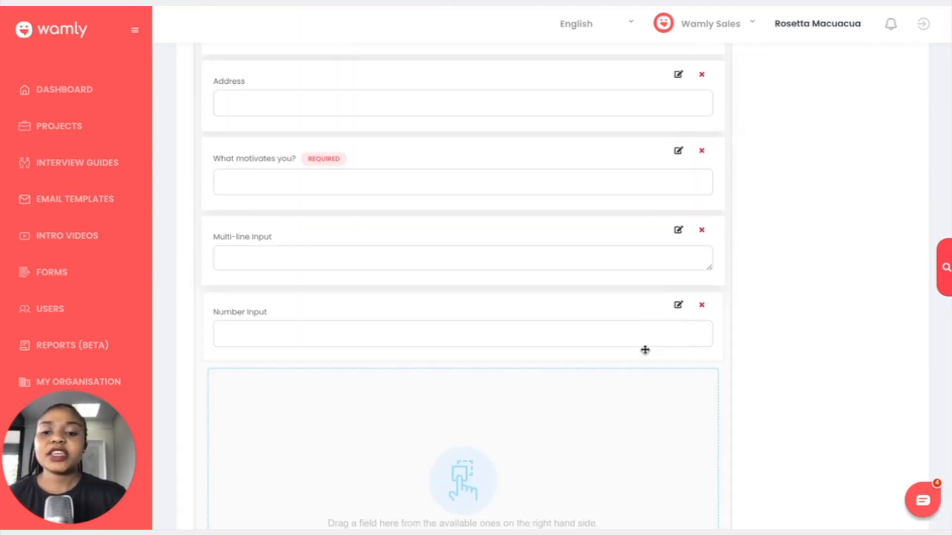
pyautogui.click(678, 306)
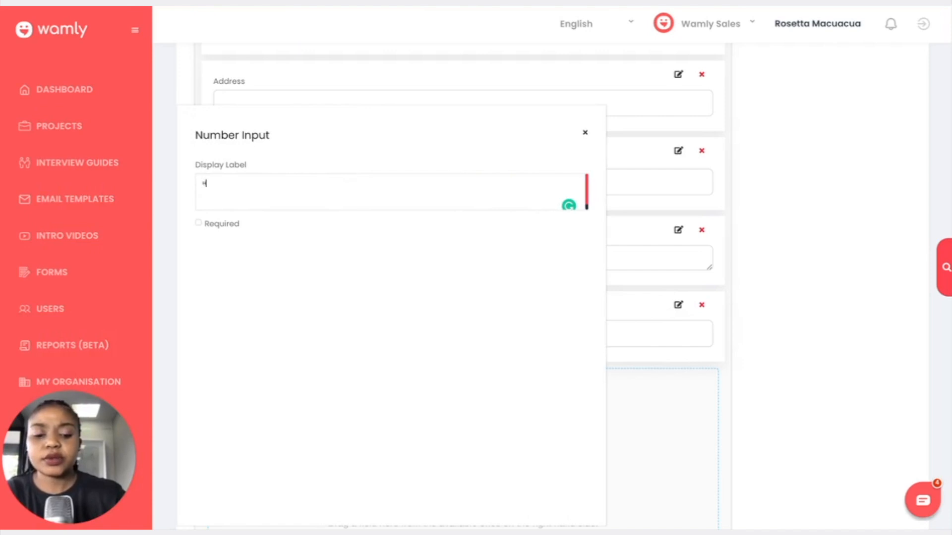
# - Label the Number Input 'How old are you?', mark it Required, and close its settings
pyautogui.write('How old are you?')
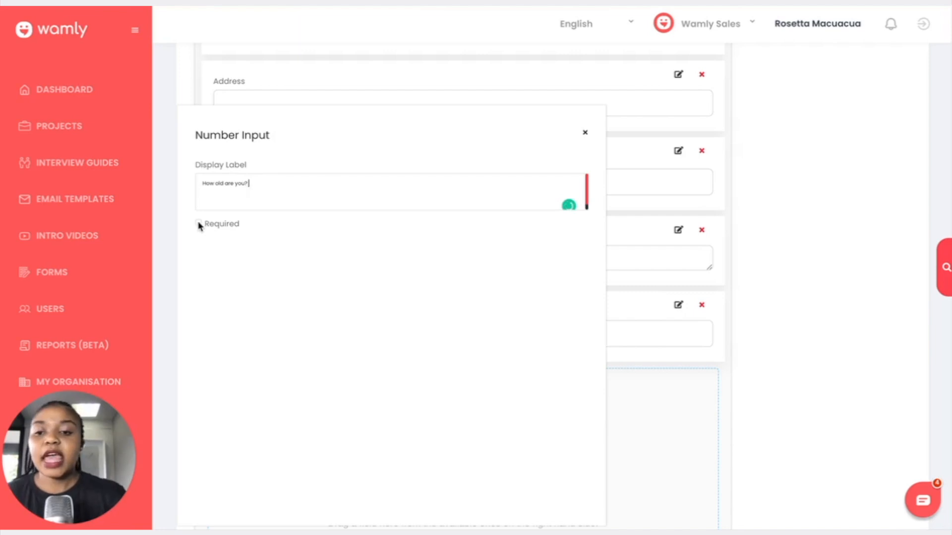
pyautogui.click(197, 223)
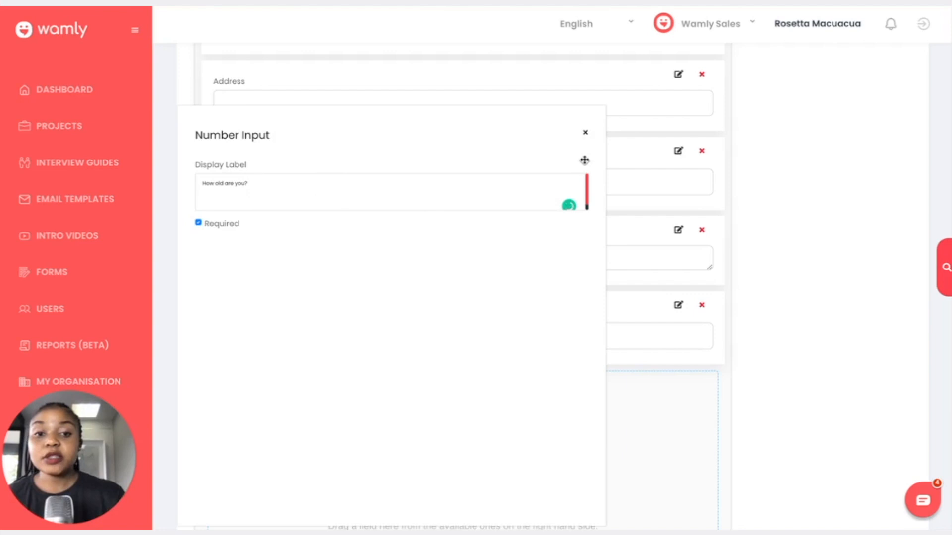
pyautogui.click(585, 133)
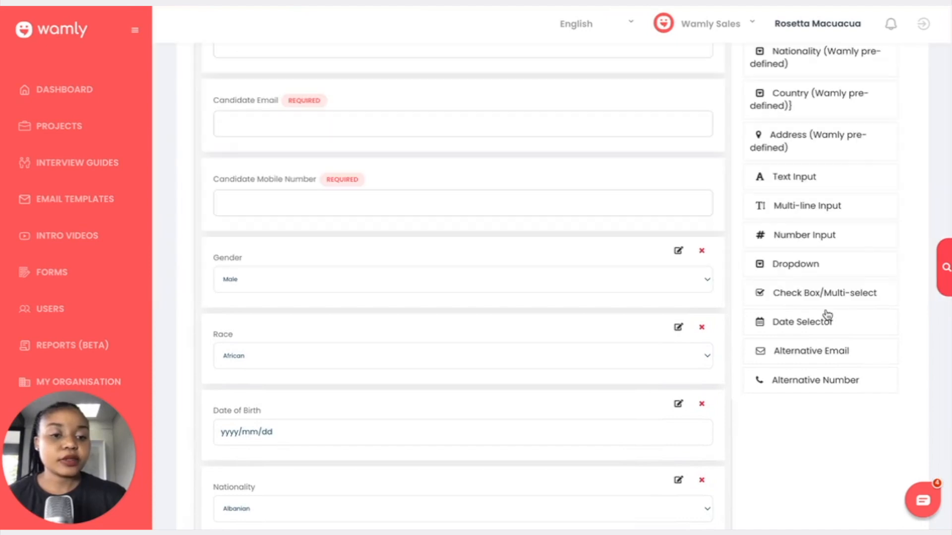
pyautogui.moveTo(767, 269)
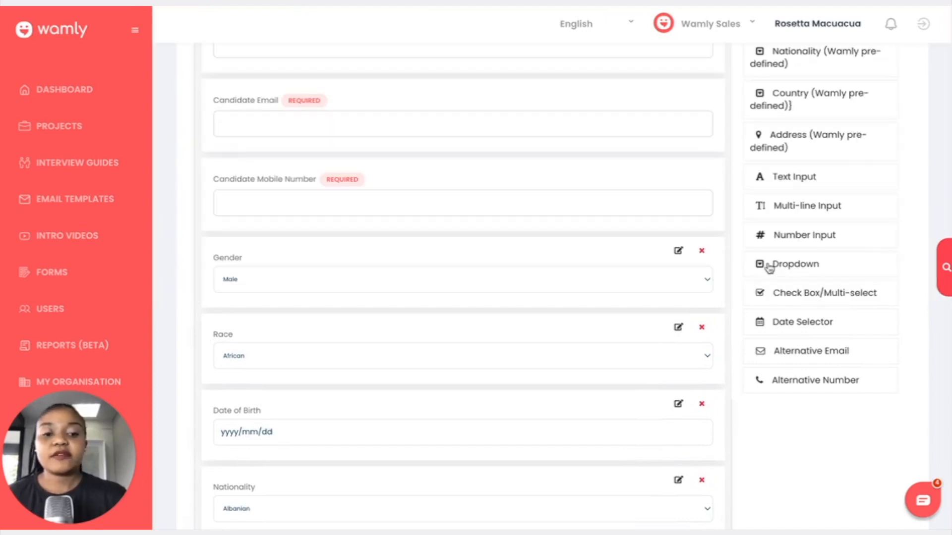
# - Scroll to the Dropdown field at the form's bottom and open its edit settings
pyautogui.scroll(-3)
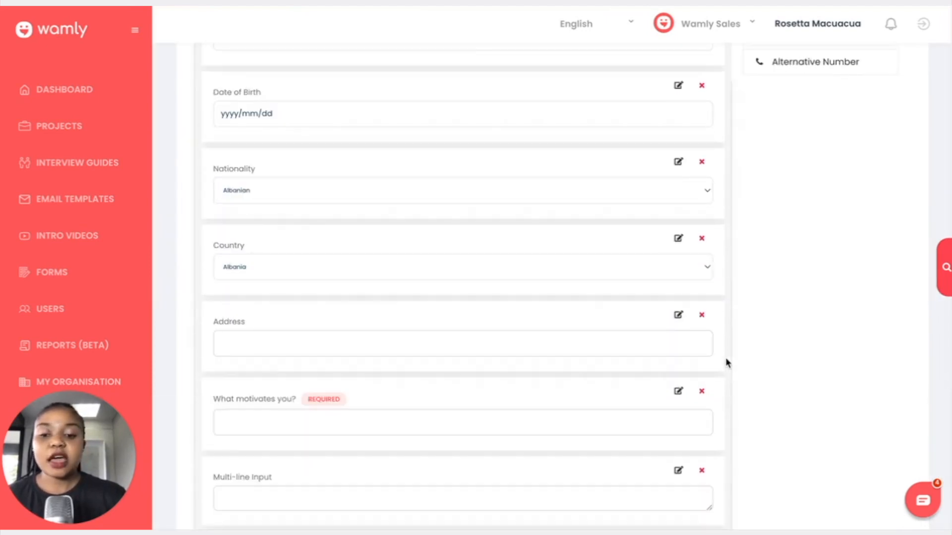
pyautogui.scroll(-3)
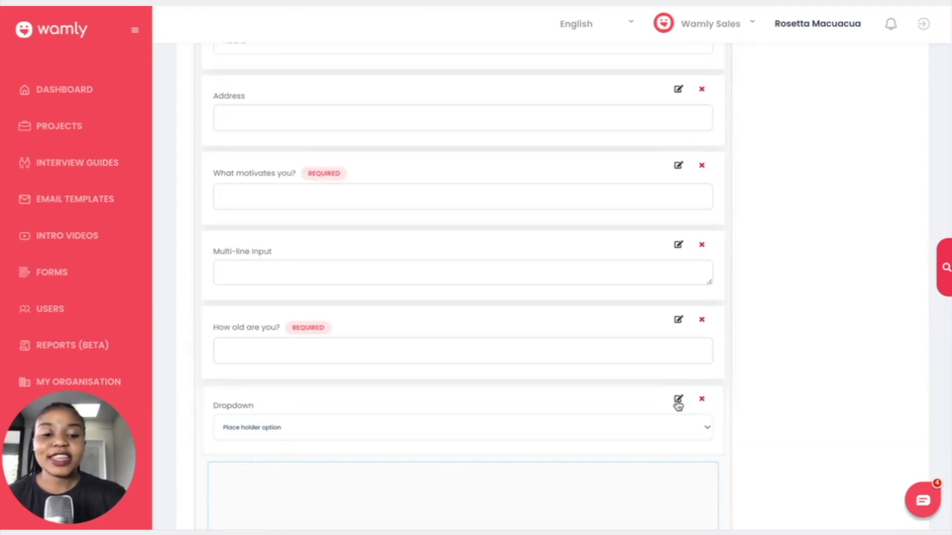
pyautogui.scroll(-3)
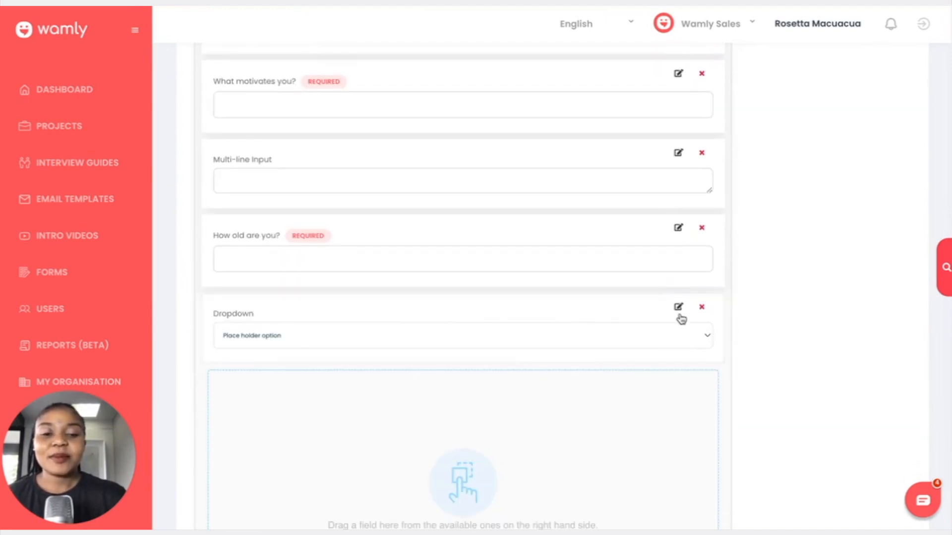
pyautogui.click(677, 306)
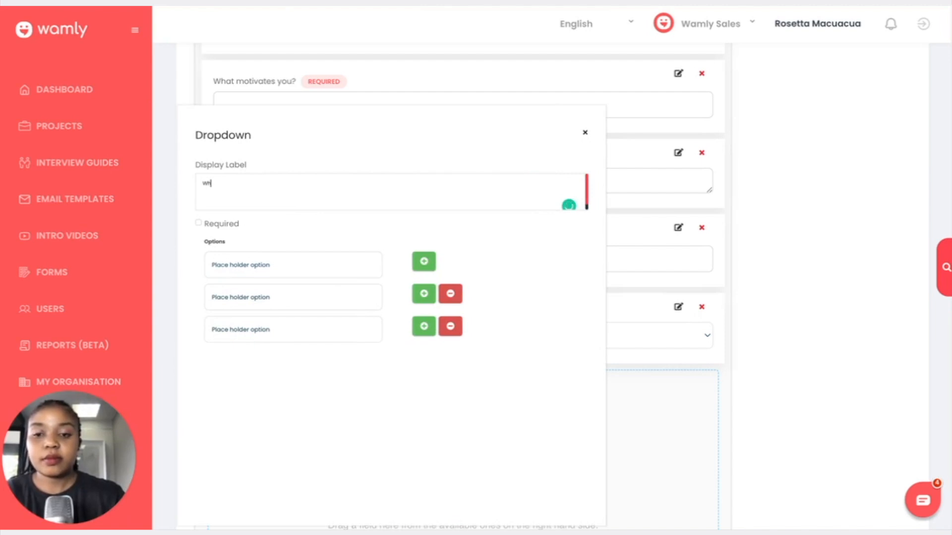
# - Label the dropdown 'When can you start' with options ASAP, In 1 month, In 2 month
pyautogui.write('When can you s')
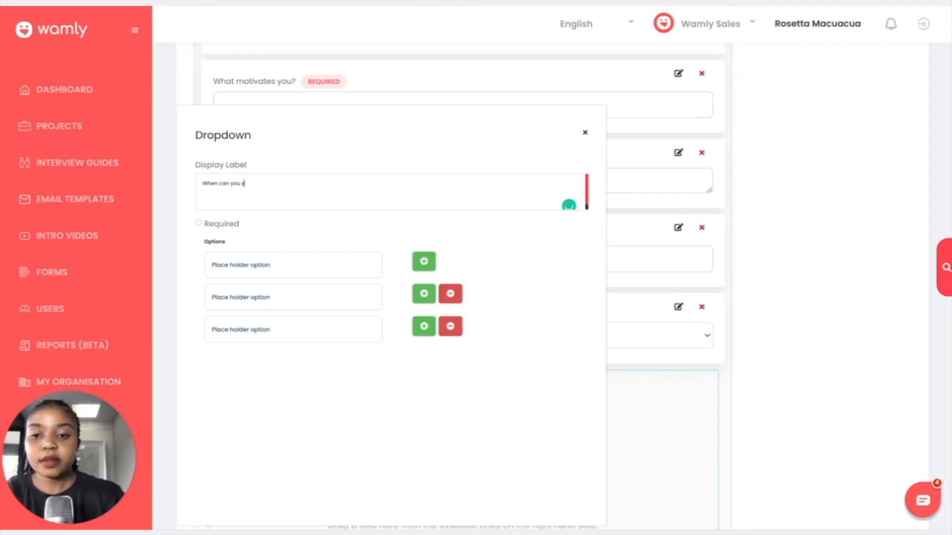
pyautogui.write('tart')
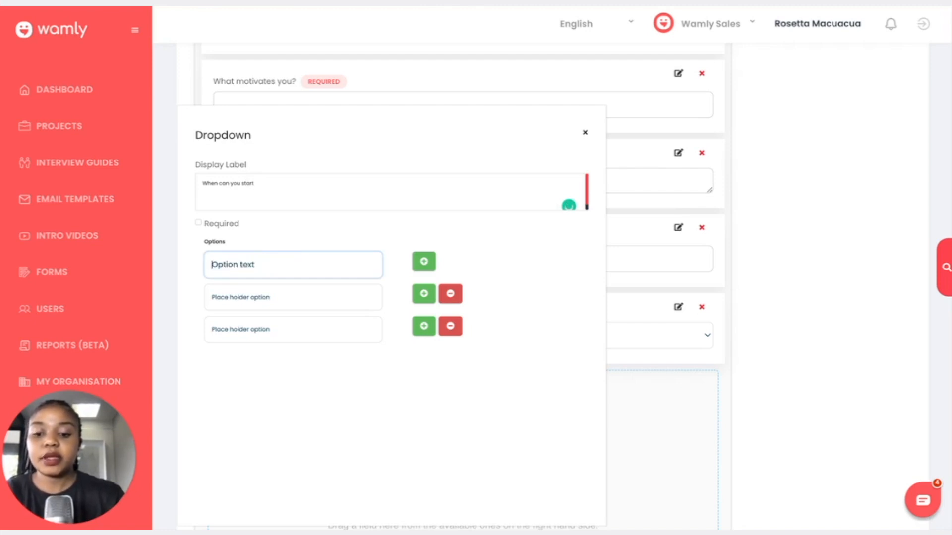
pyautogui.write('ASAP')
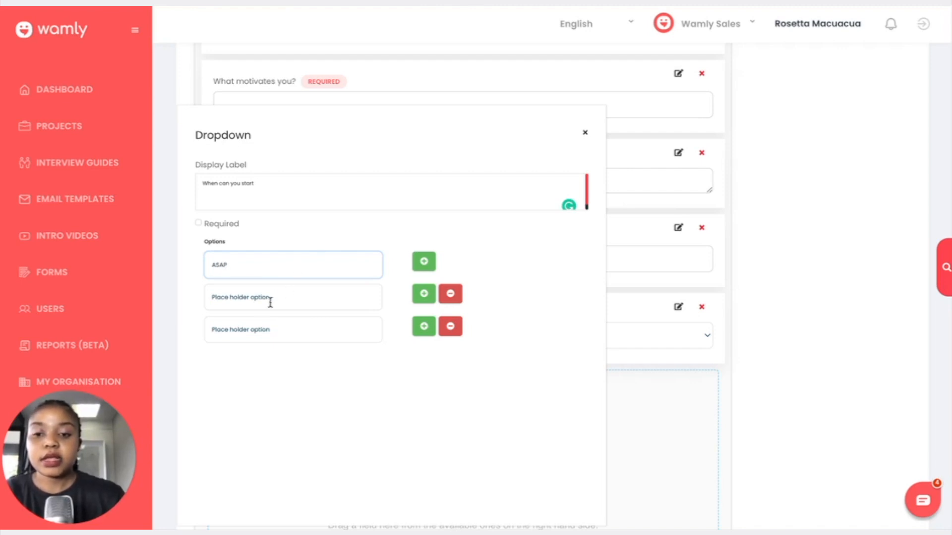
pyautogui.click(292, 297)
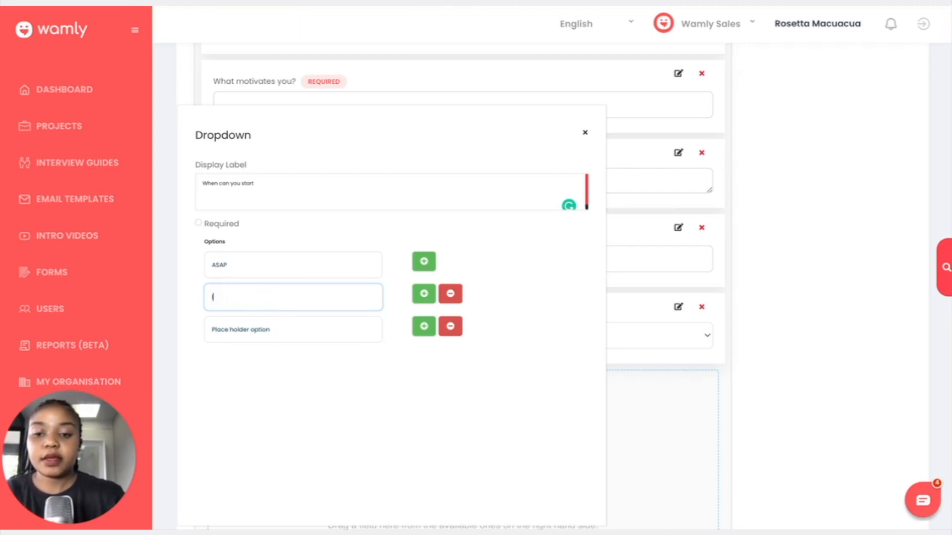
pyautogui.write('In 1 month')
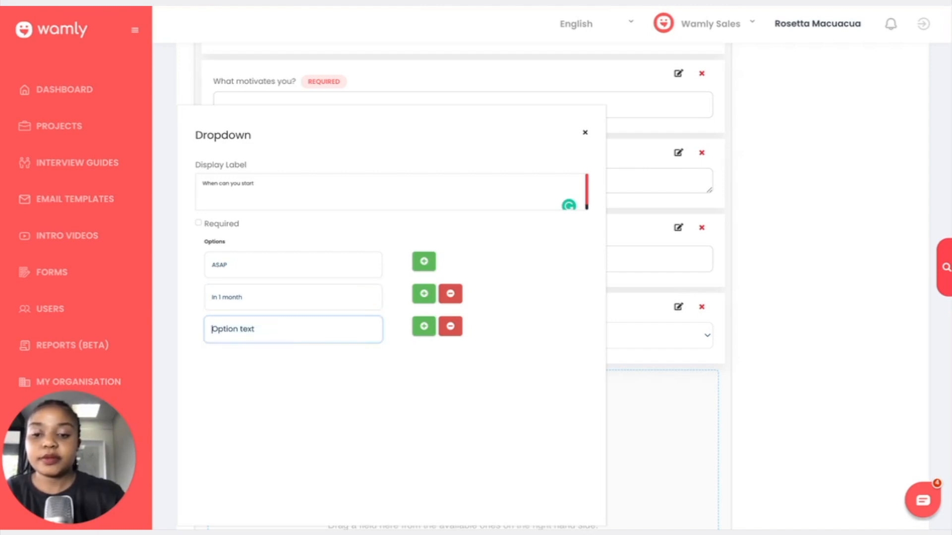
pyautogui.write('In 2 month')
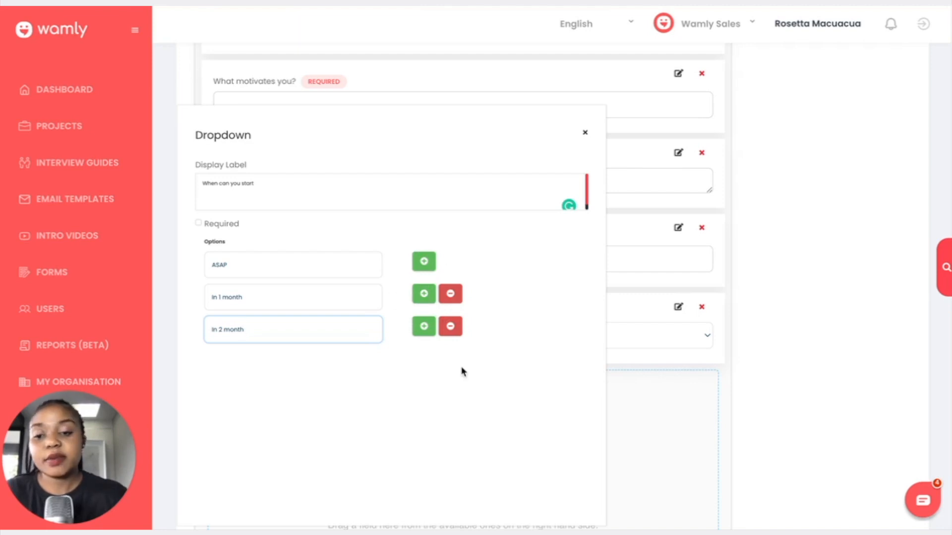
pyautogui.click(293, 329)
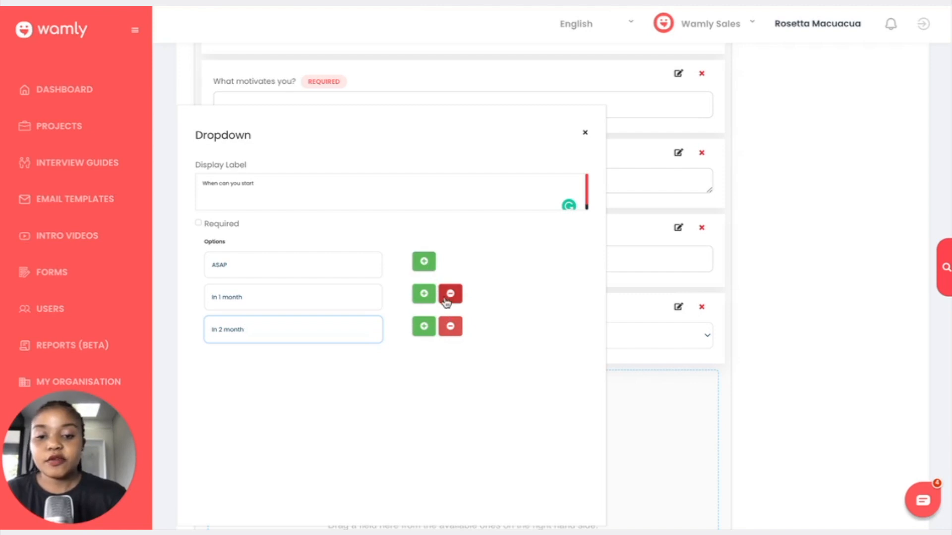
pyautogui.click(423, 325)
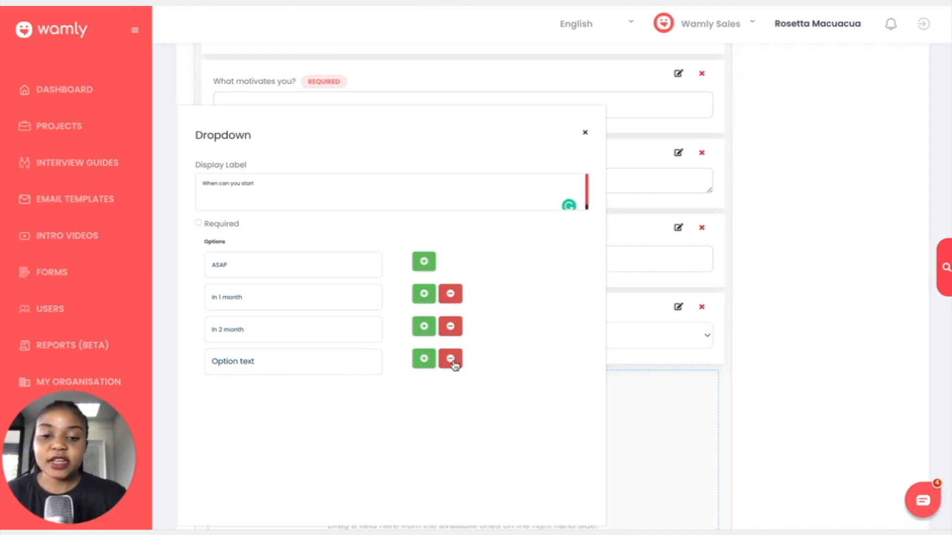
pyautogui.click(450, 359)
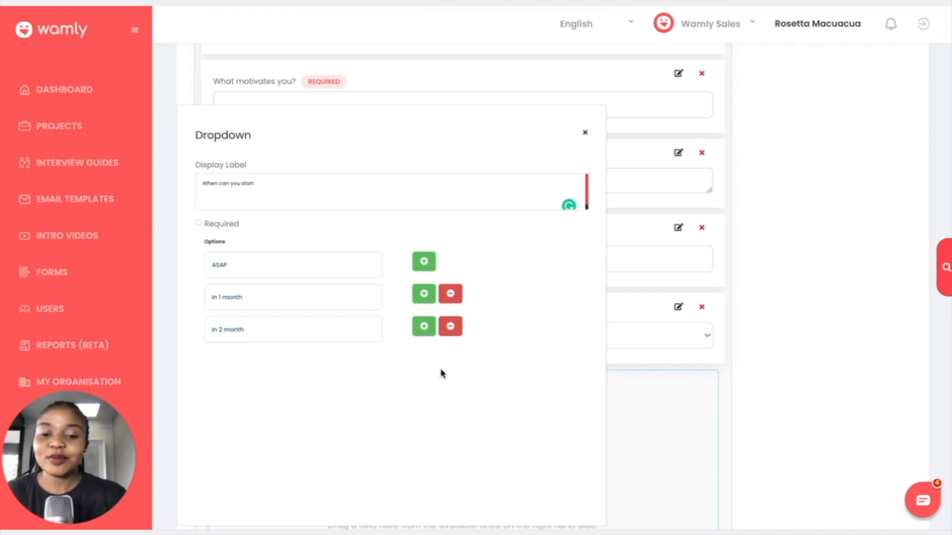
pyautogui.moveTo(597, 148)
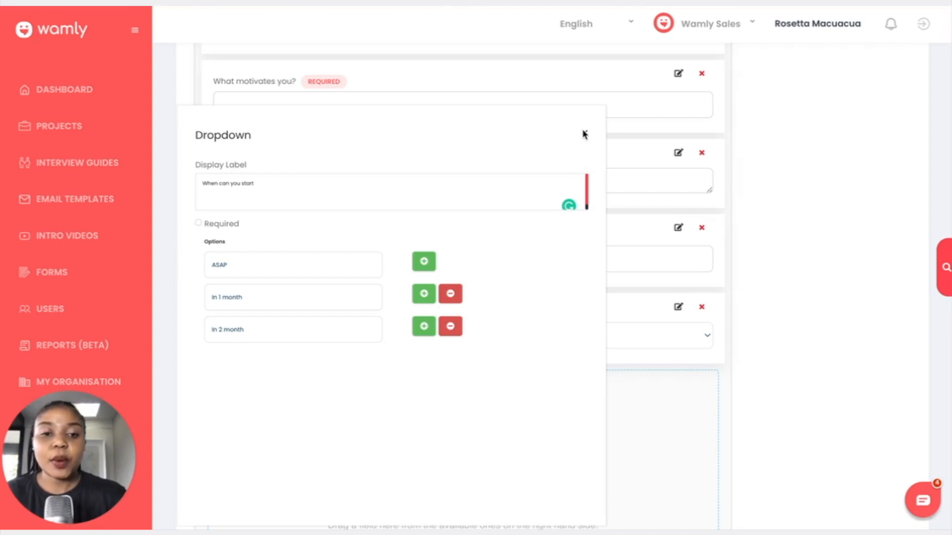
# - Close the Dropdown settings and add a Check Box/Multi-select field at the form's end
pyautogui.click(584, 133)
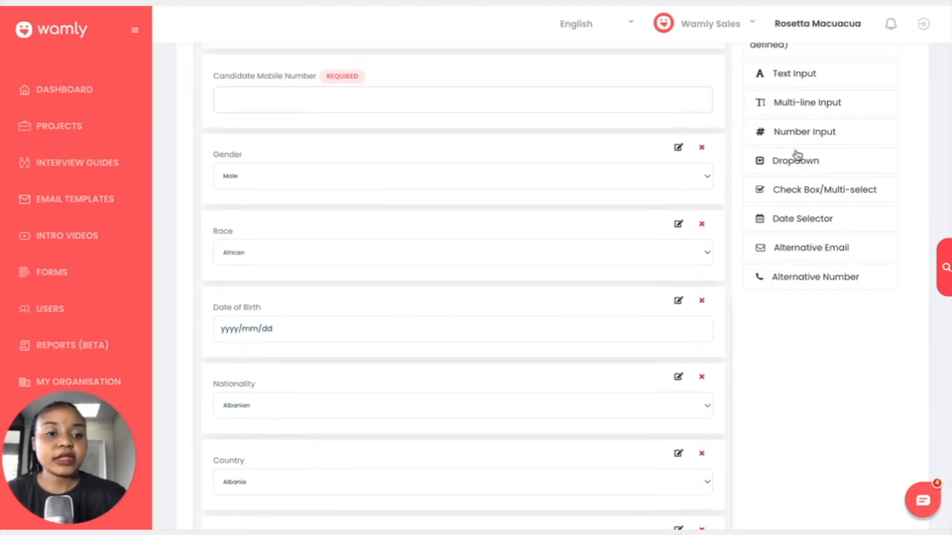
pyautogui.moveTo(822, 172)
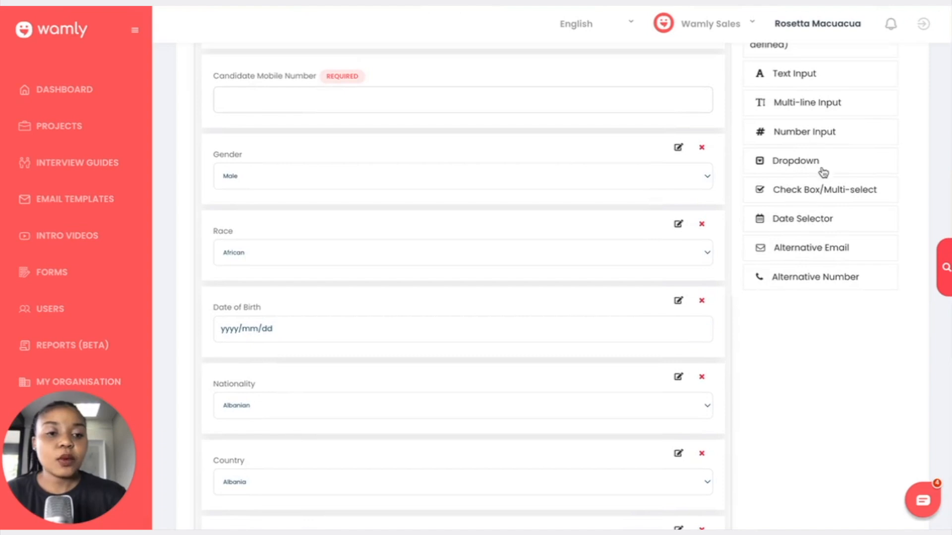
pyautogui.moveTo(822, 199)
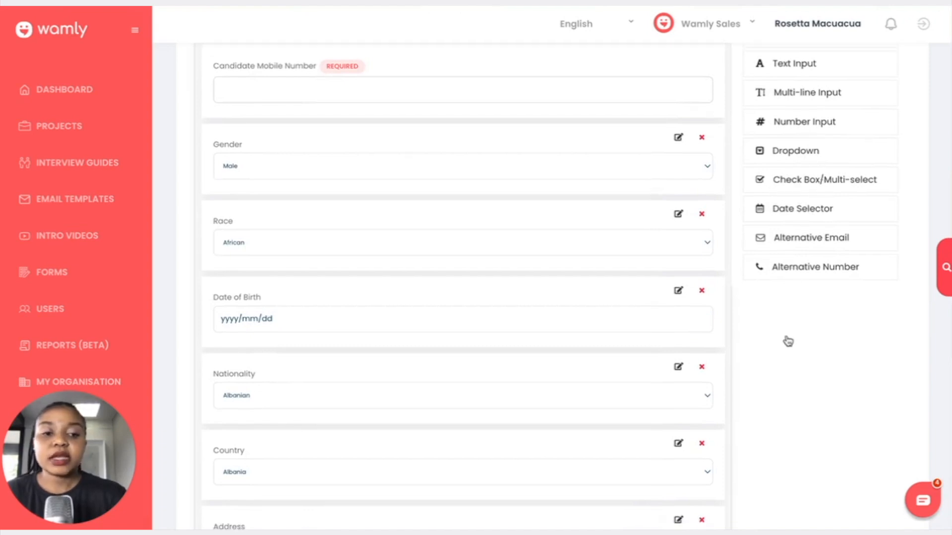
pyautogui.scroll(-3)
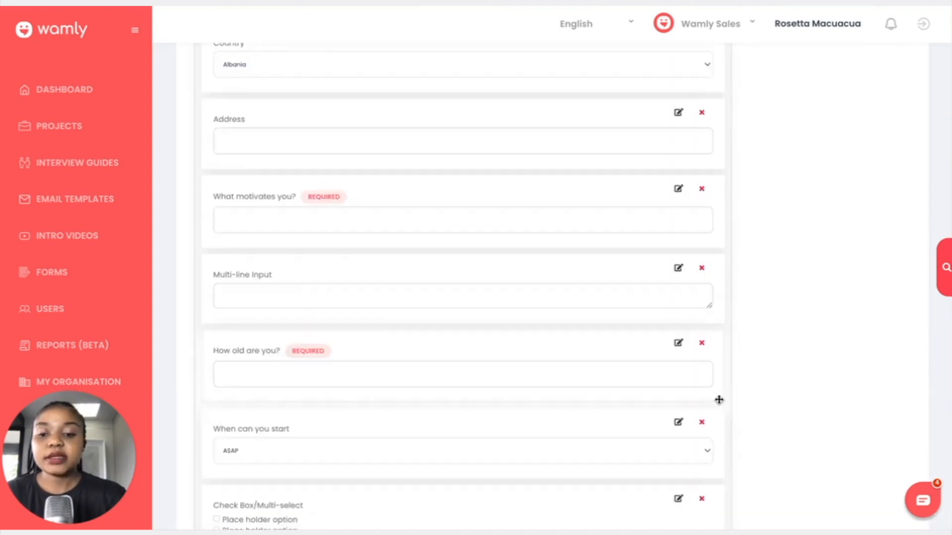
pyautogui.scroll(-3)
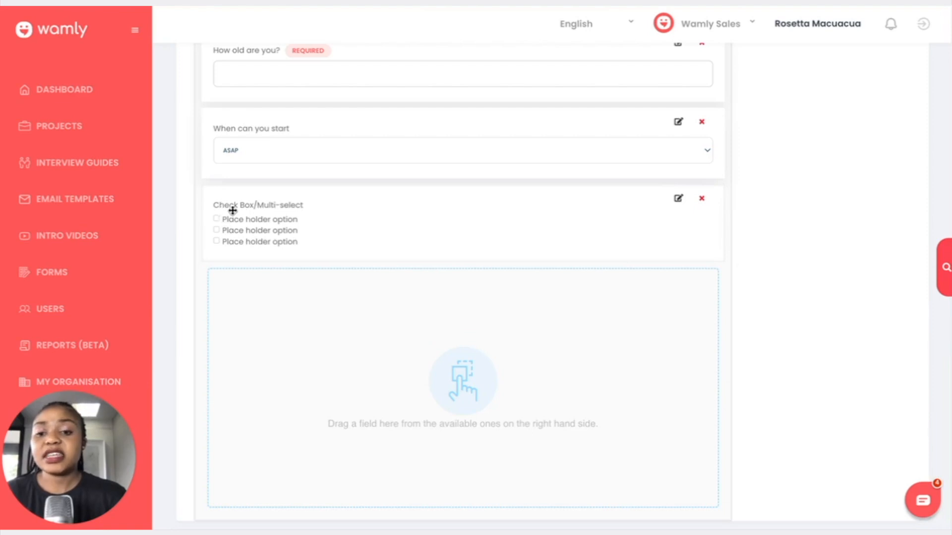
pyautogui.moveTo(339, 228)
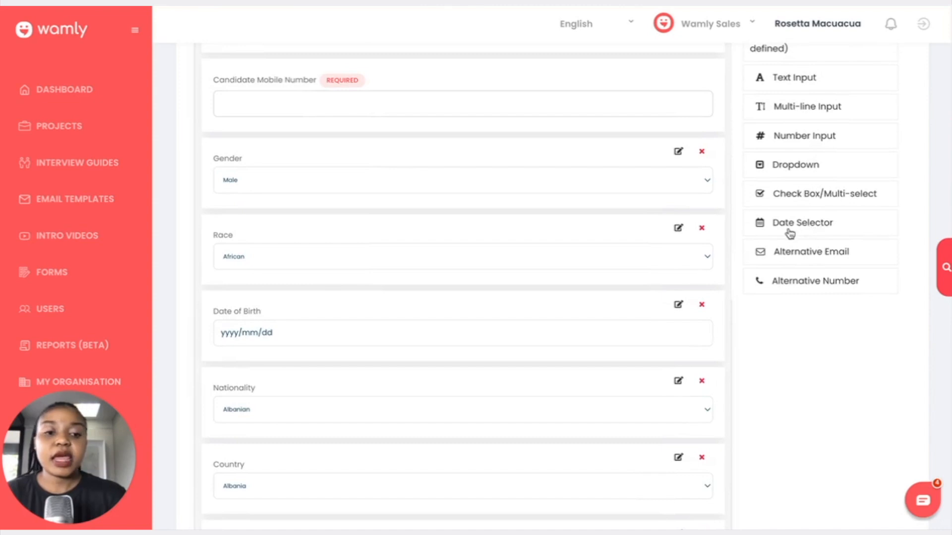
pyautogui.scroll(-3)
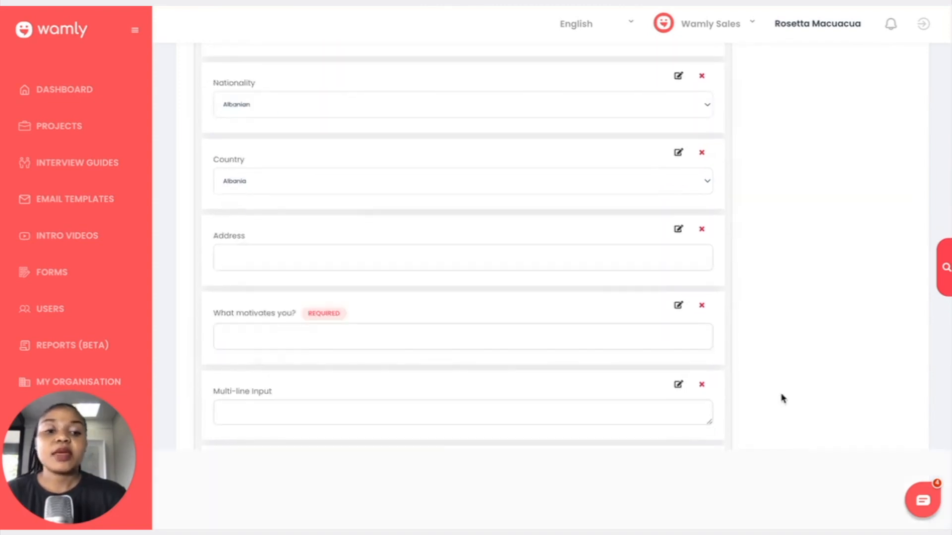
pyautogui.scroll(-3)
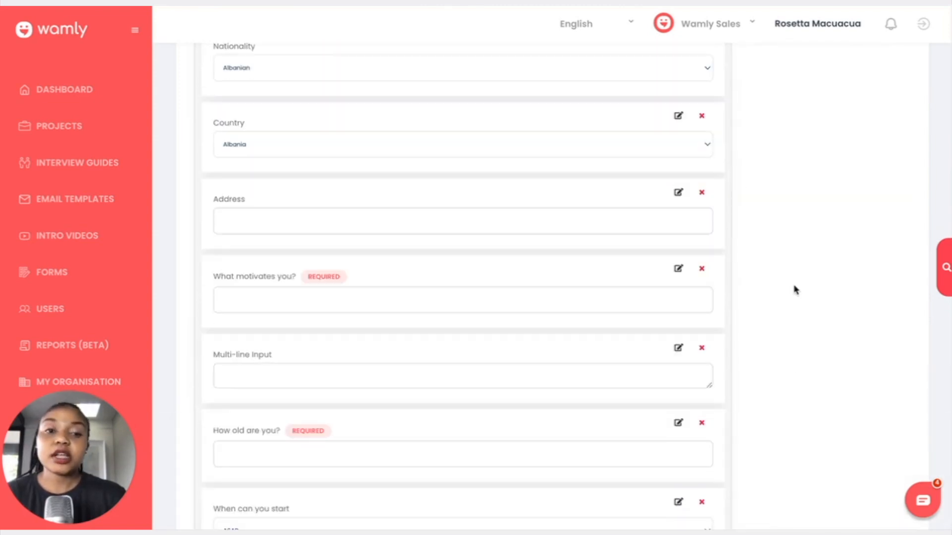
pyautogui.moveTo(768, 260)
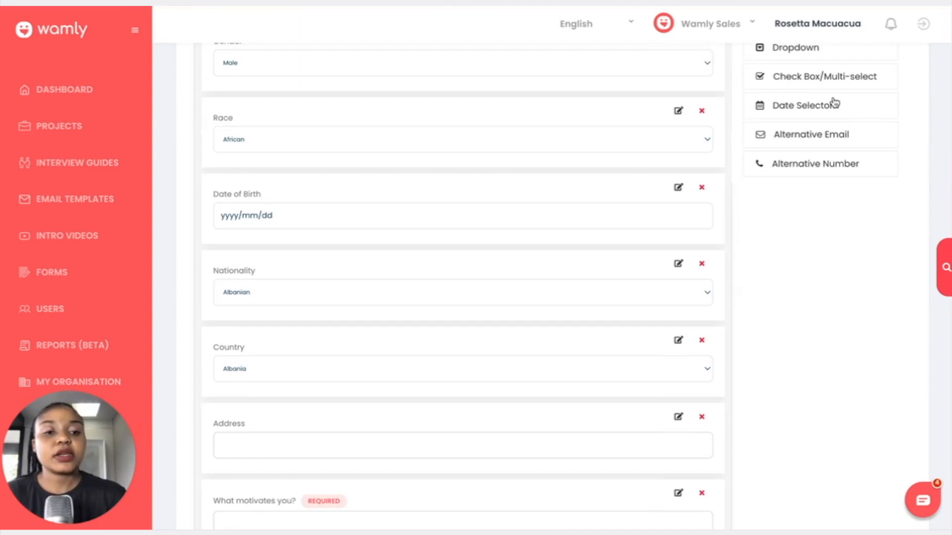
pyautogui.moveTo(806, 144)
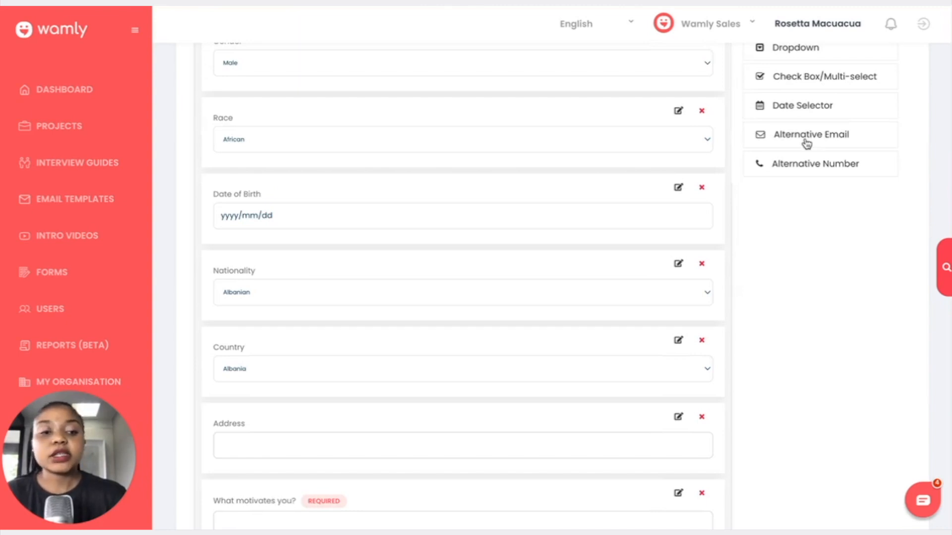
pyautogui.moveTo(799, 174)
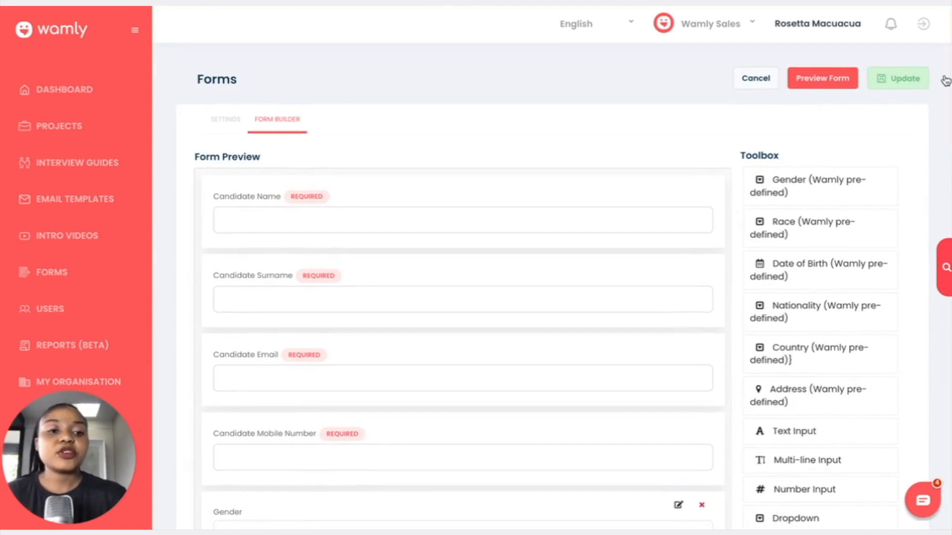
pyautogui.moveTo(797, 122)
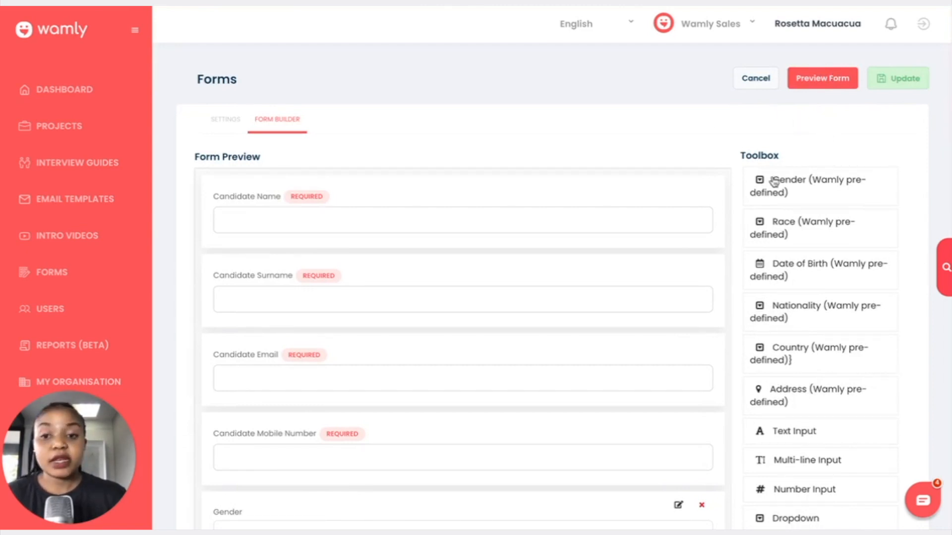
pyautogui.moveTo(113, 150)
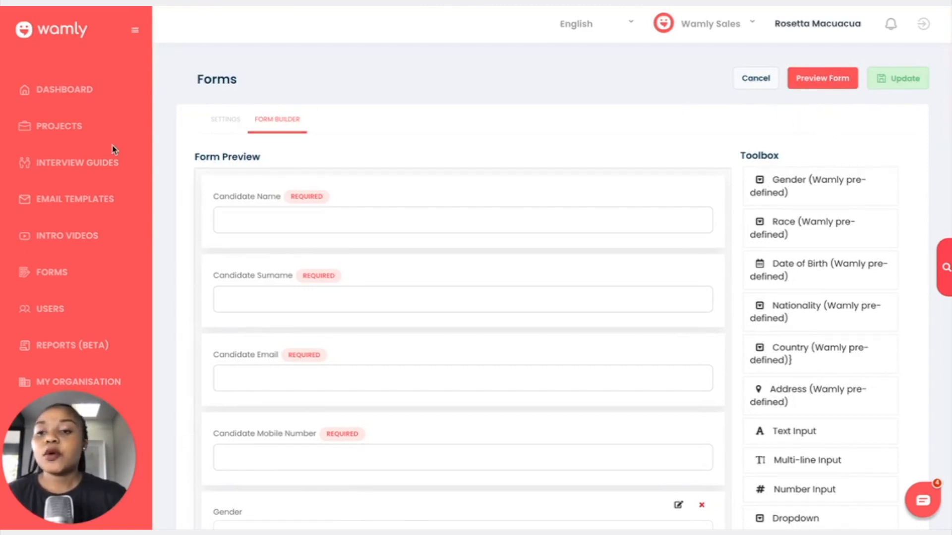
# - Go to the Projects list from the left sidebar
pyautogui.click(58, 126)
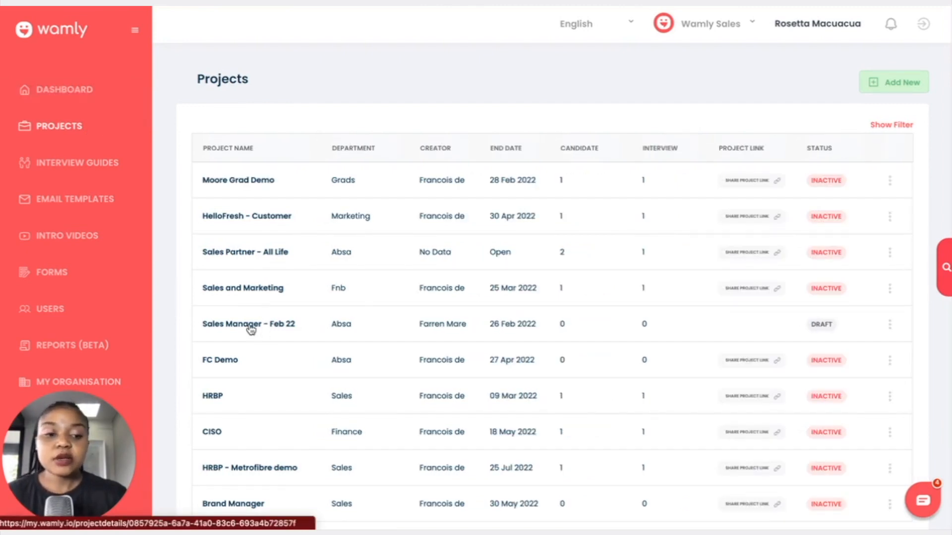
# - Open the Sales Manager - Feb 22 project and its Project Settings
pyautogui.click(249, 325)
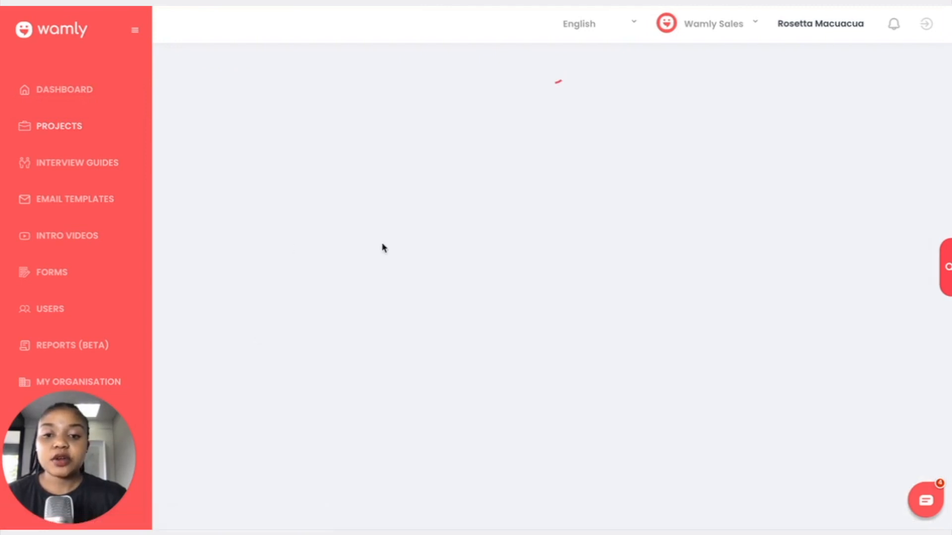
pyautogui.moveTo(522, 172)
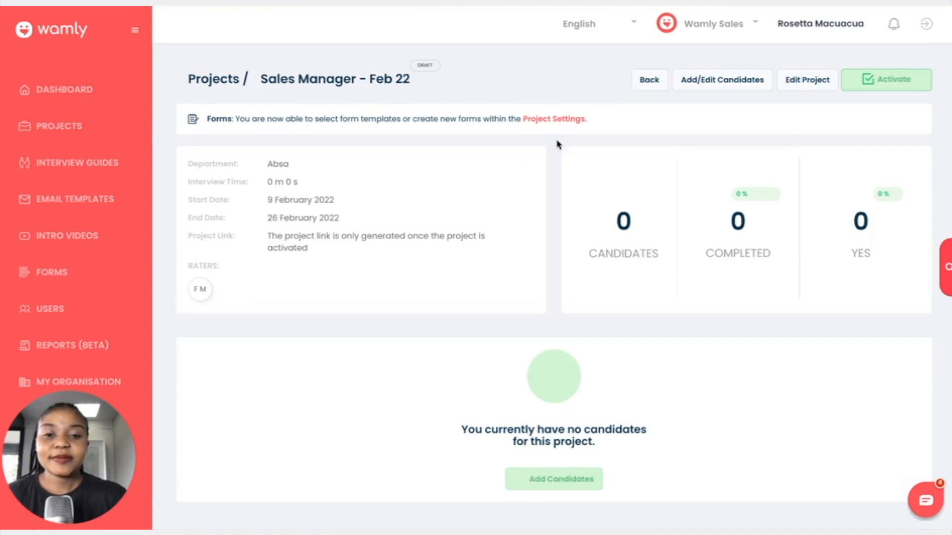
pyautogui.click(807, 80)
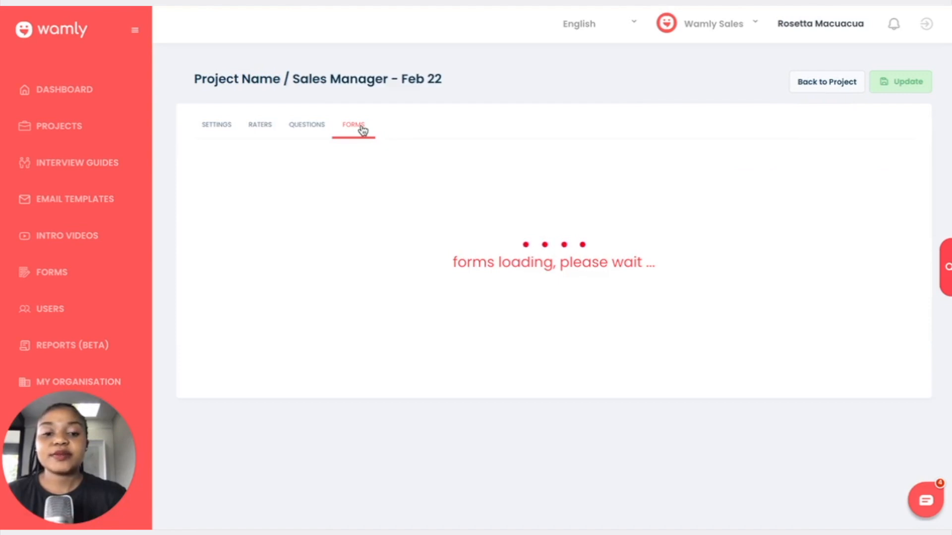
# - Show the project's FORMS tab and scroll through the templates, Wamly Default selected
pyautogui.click(353, 125)
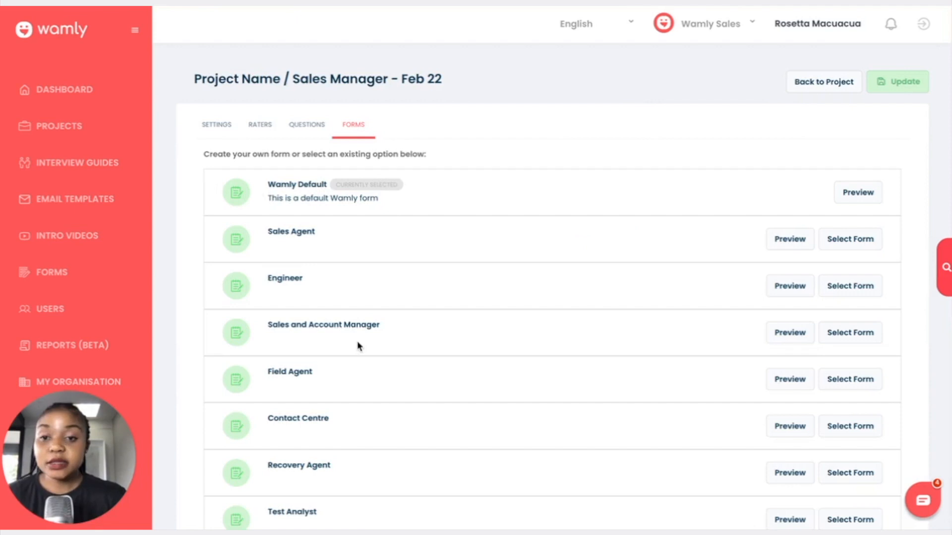
pyautogui.moveTo(379, 114)
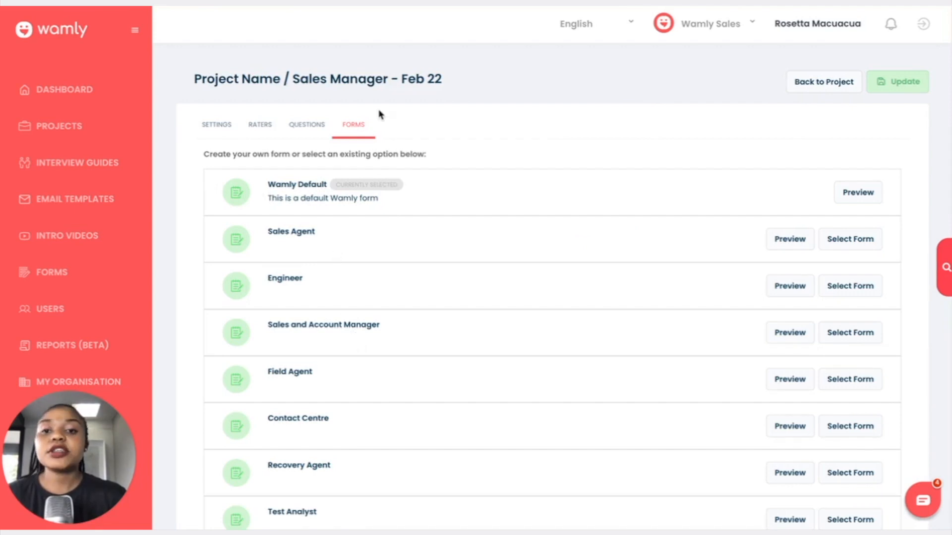
pyautogui.moveTo(345, 188)
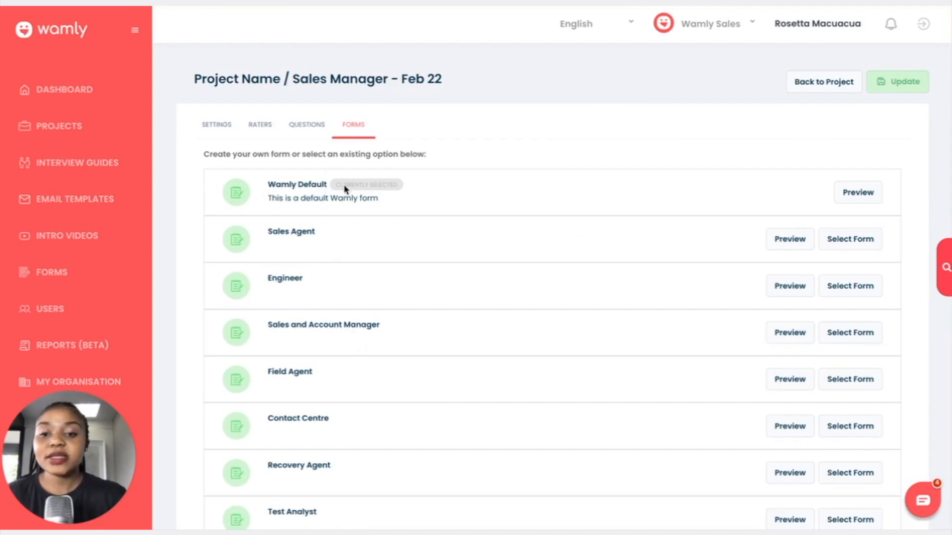
pyautogui.scroll(-3)
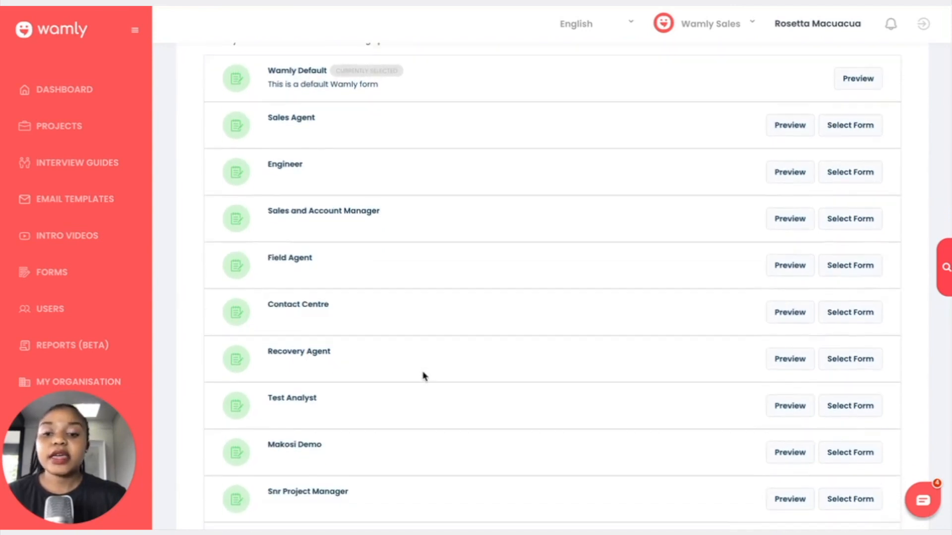
pyautogui.scroll(-3)
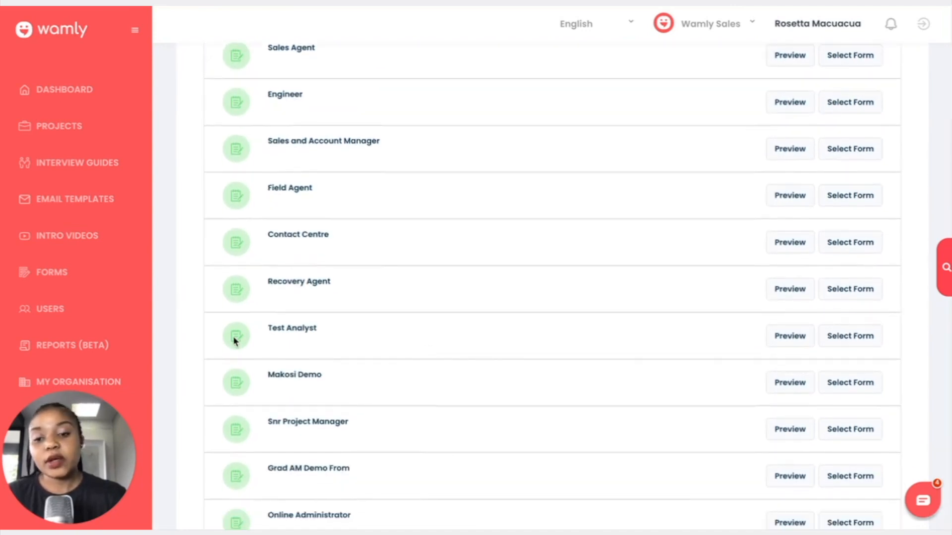
pyautogui.moveTo(791, 348)
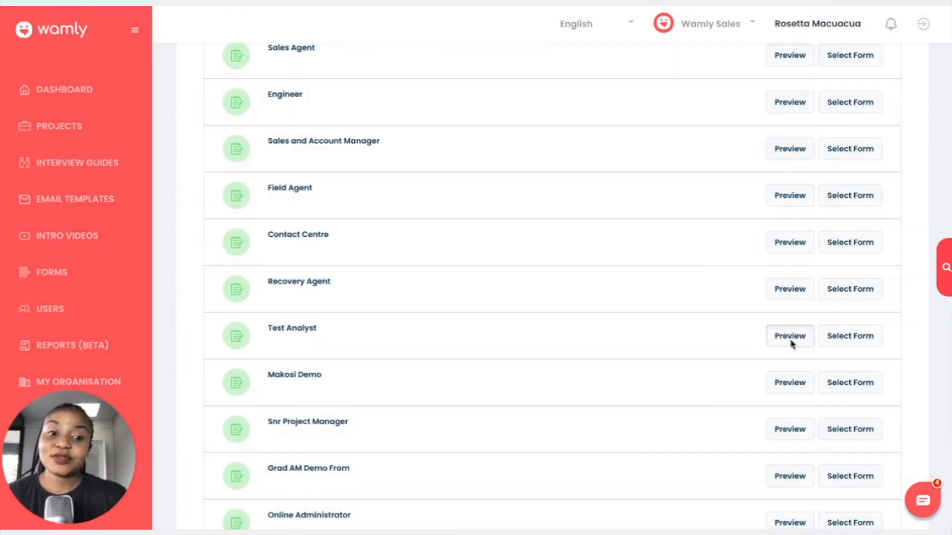
pyautogui.click(790, 335)
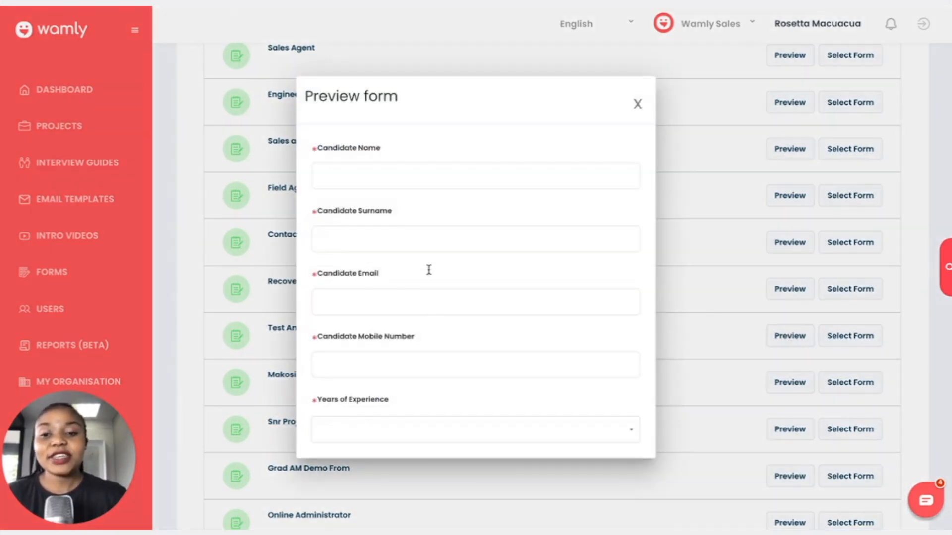
pyautogui.moveTo(447, 274)
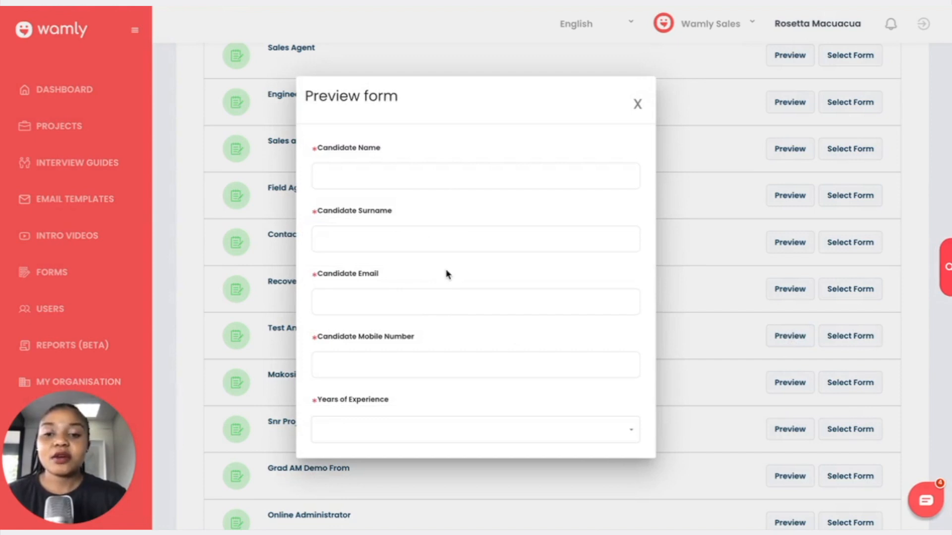
pyautogui.moveTo(514, 195)
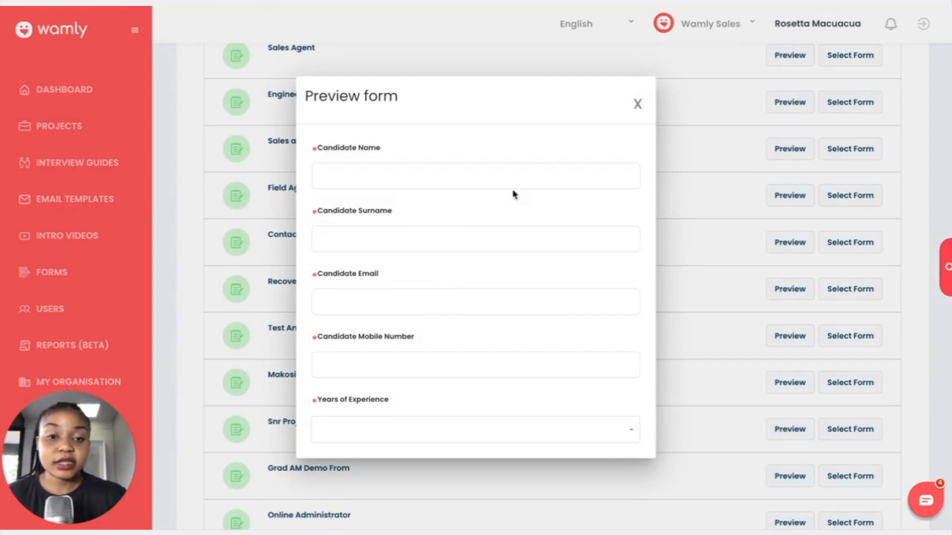
pyautogui.click(637, 104)
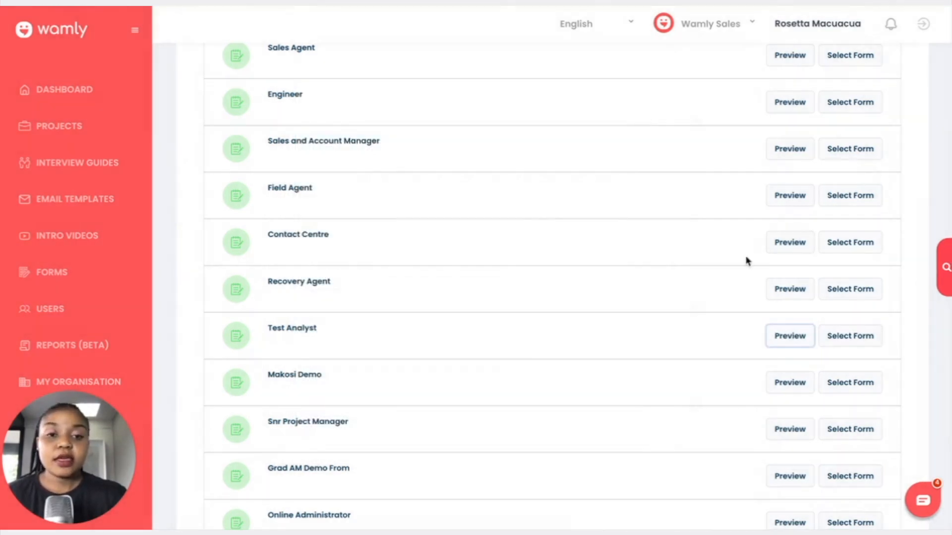
pyautogui.scroll(-3)
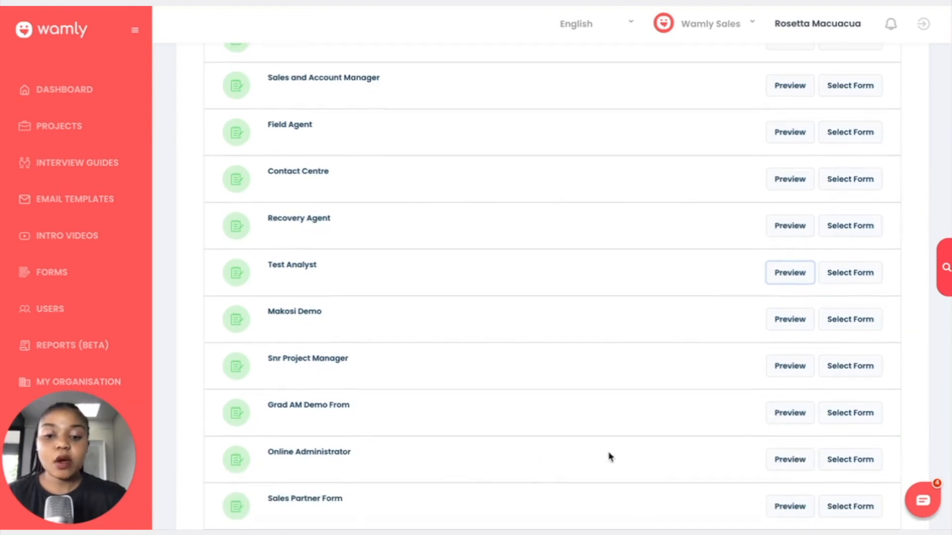
pyautogui.click(790, 272)
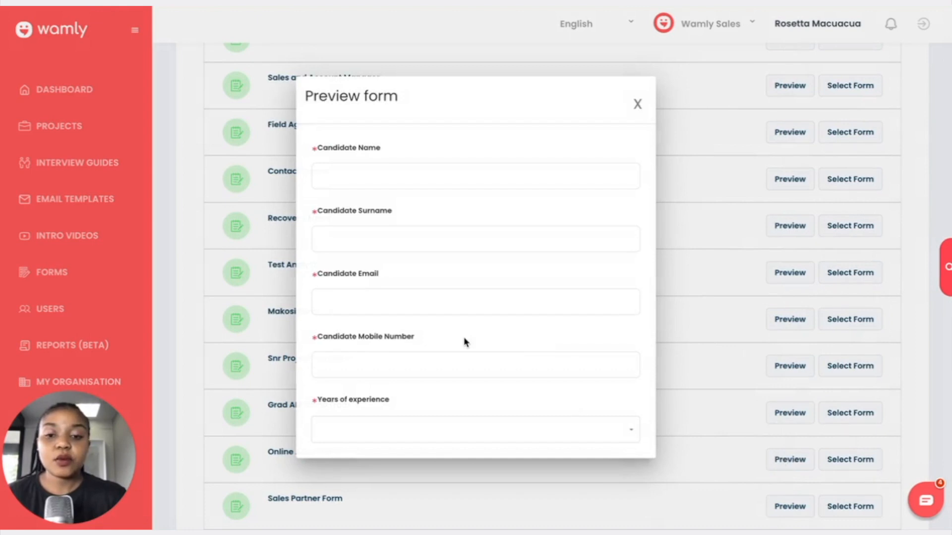
pyautogui.moveTo(586, 426)
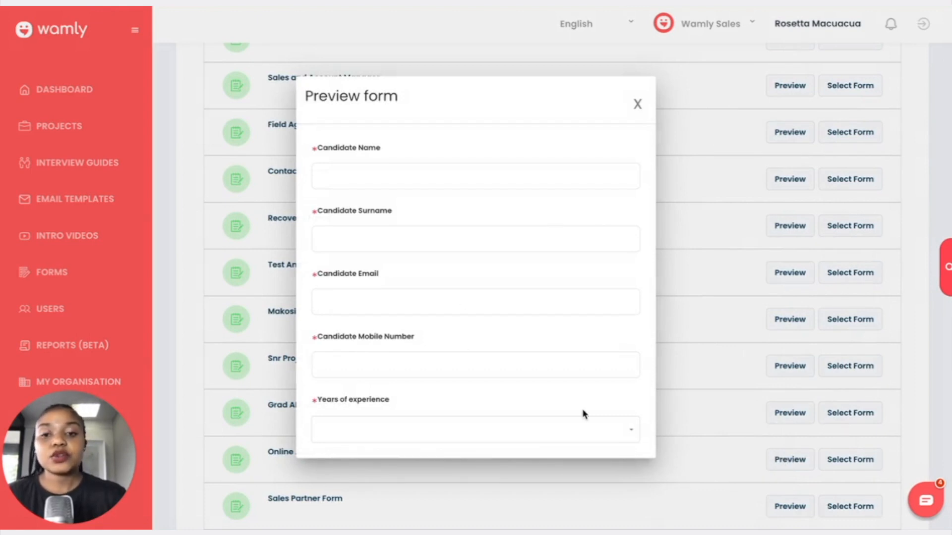
pyautogui.moveTo(667, 432)
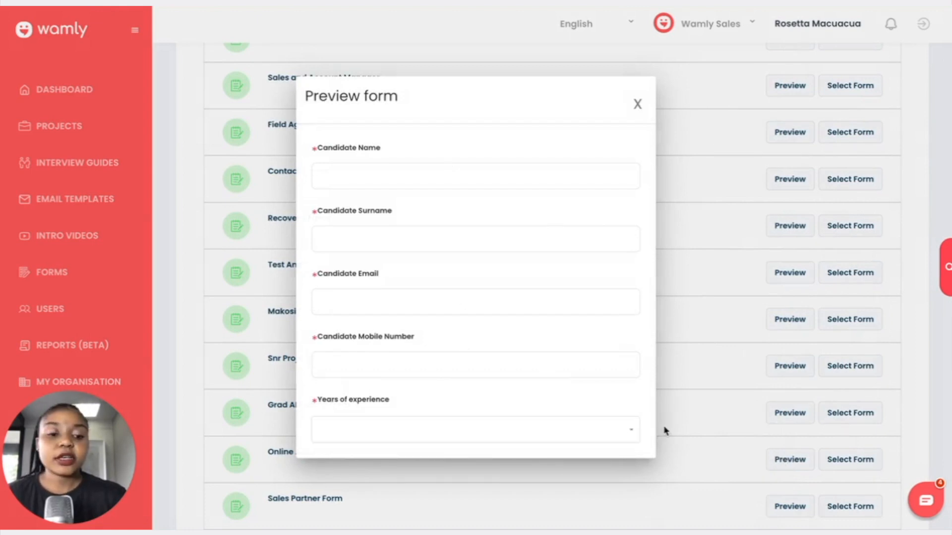
pyautogui.moveTo(636, 99)
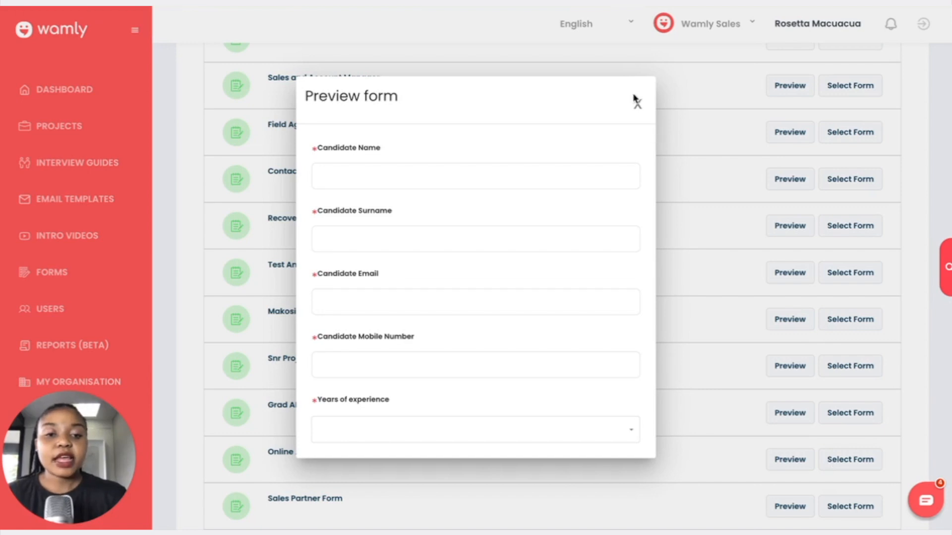
pyautogui.click(637, 105)
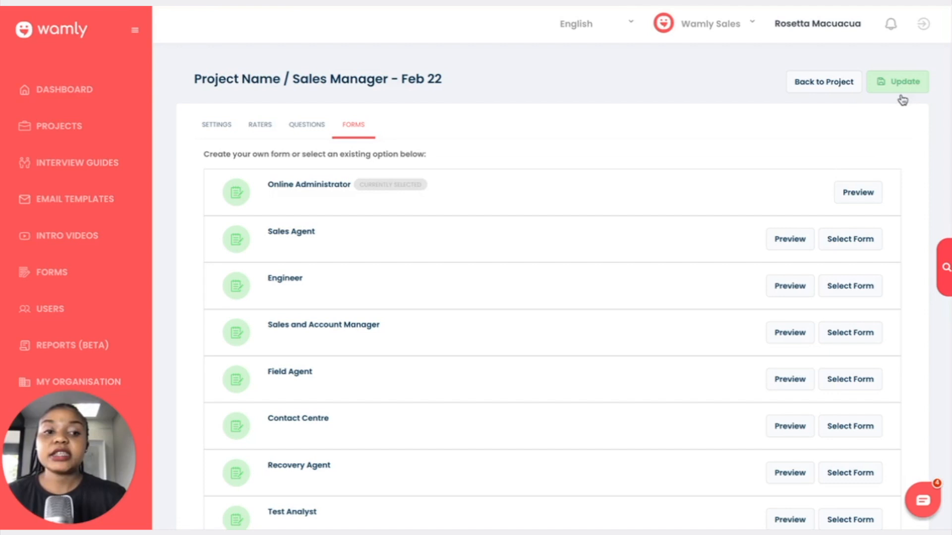
pyautogui.moveTo(631, 255)
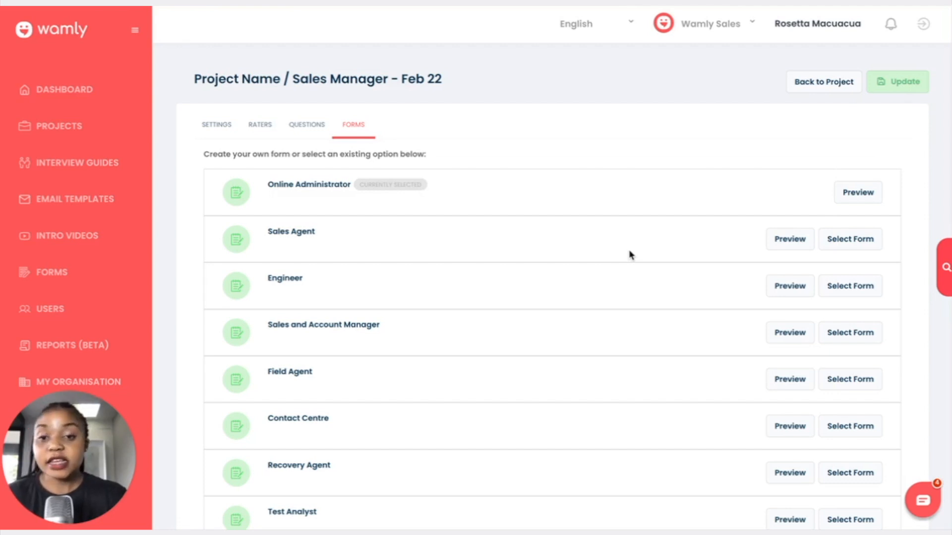